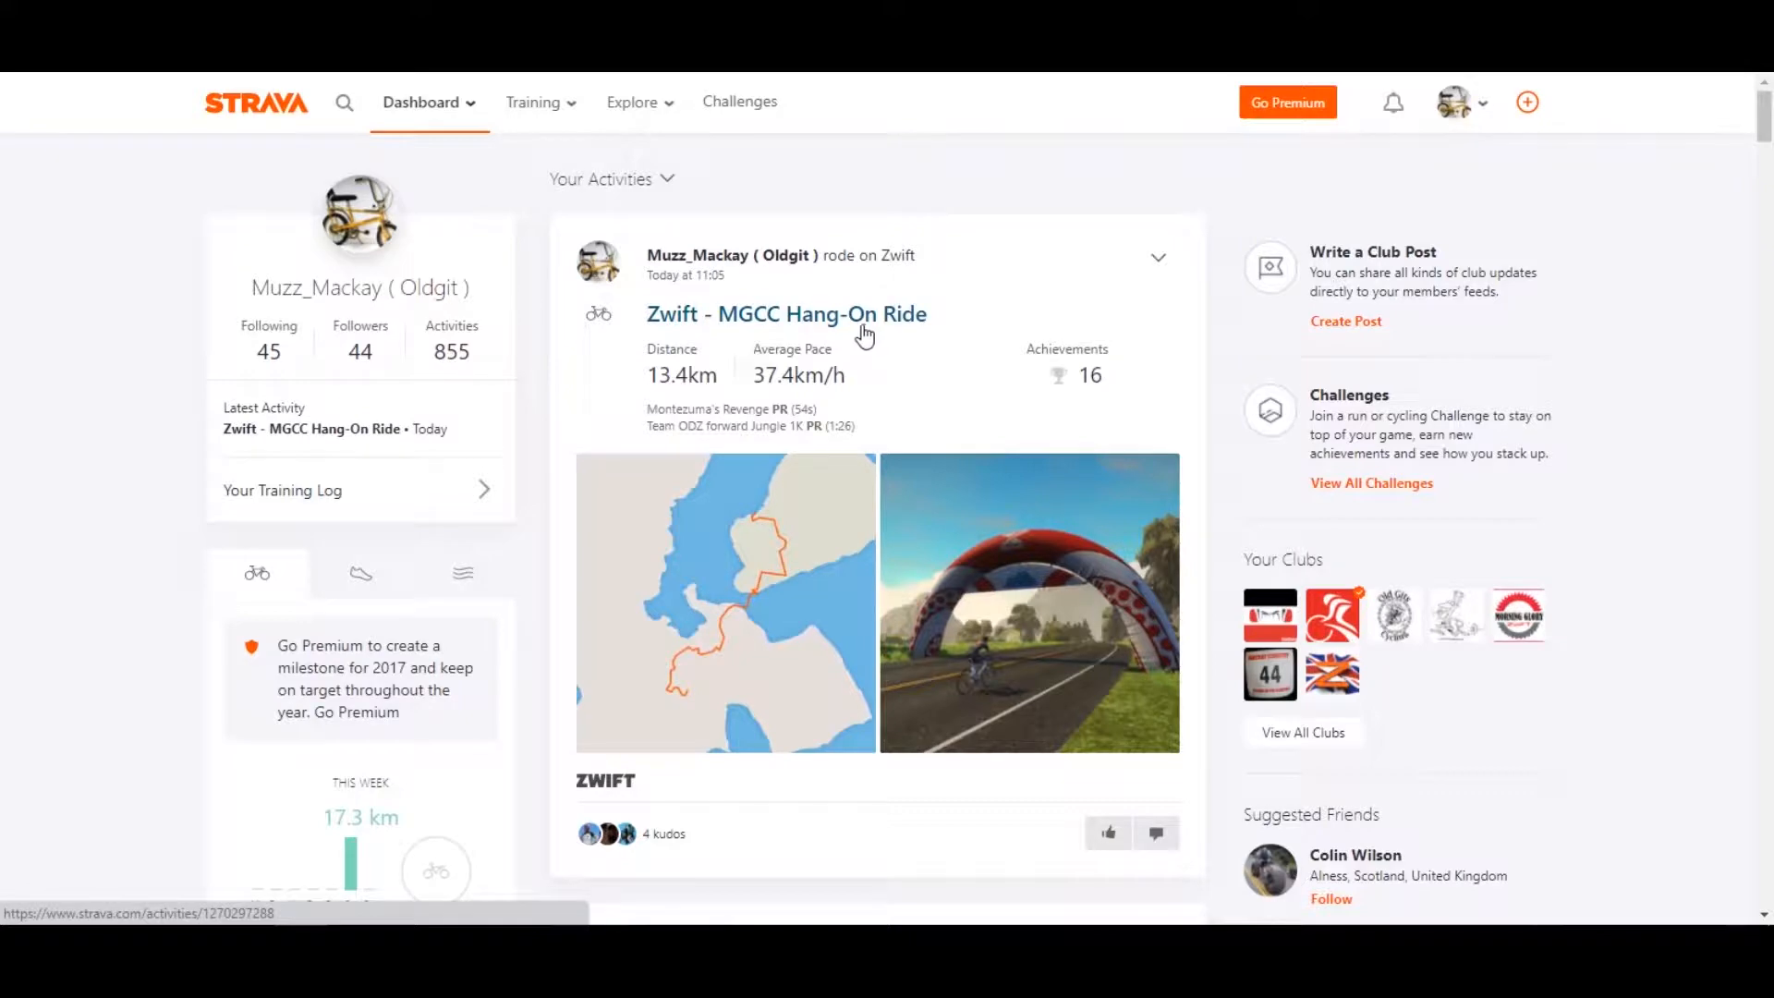
mouse_move(955, 334)
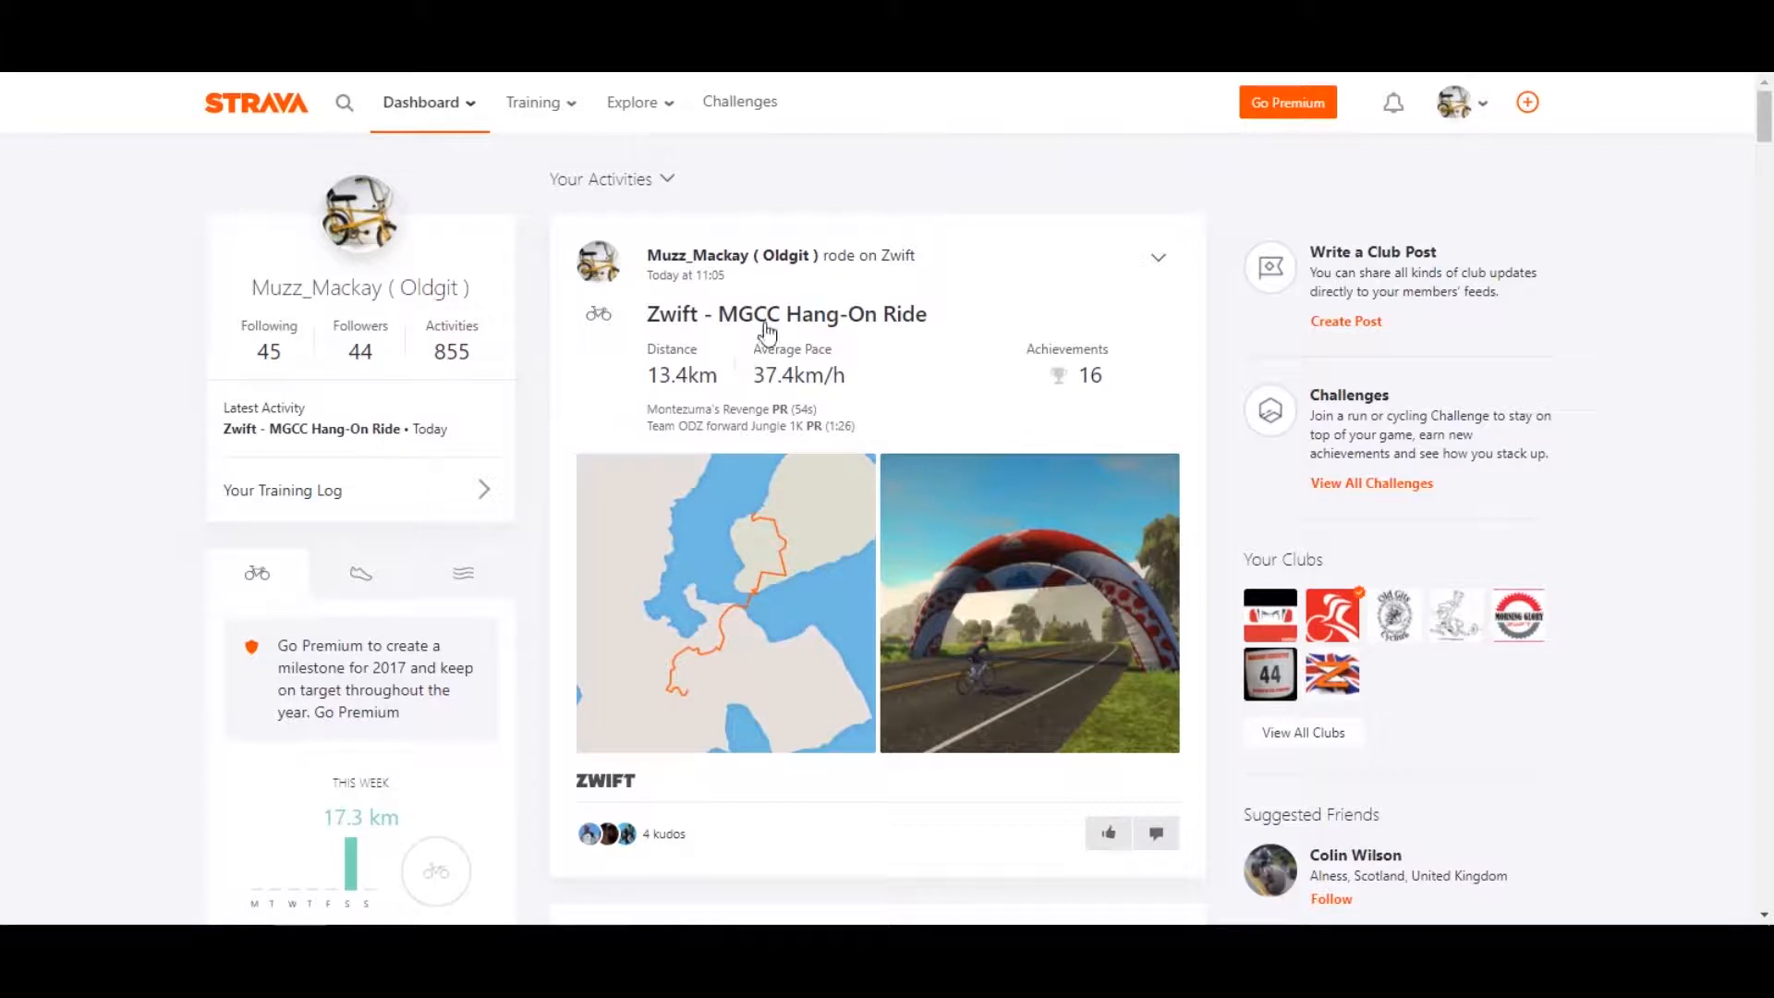
mouse_move(786, 314)
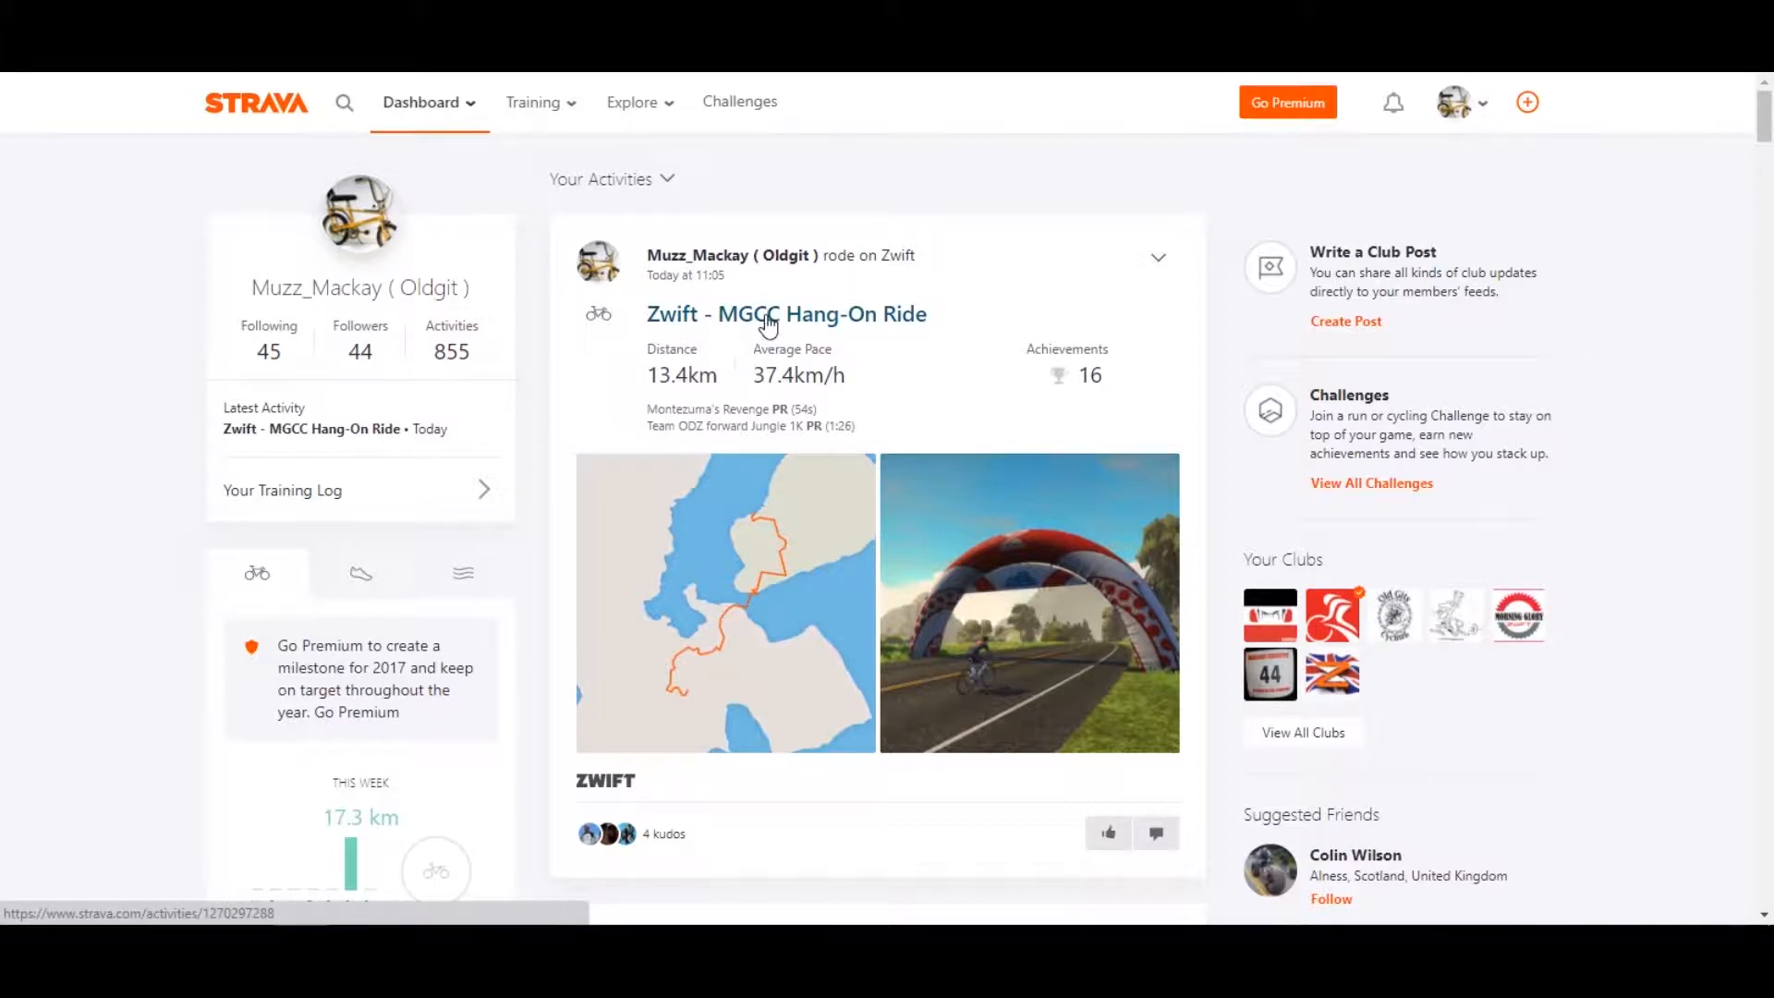
Open the Zwift - MGCC Hang-On Ride activity page and view its Top Results and route map
click(787, 314)
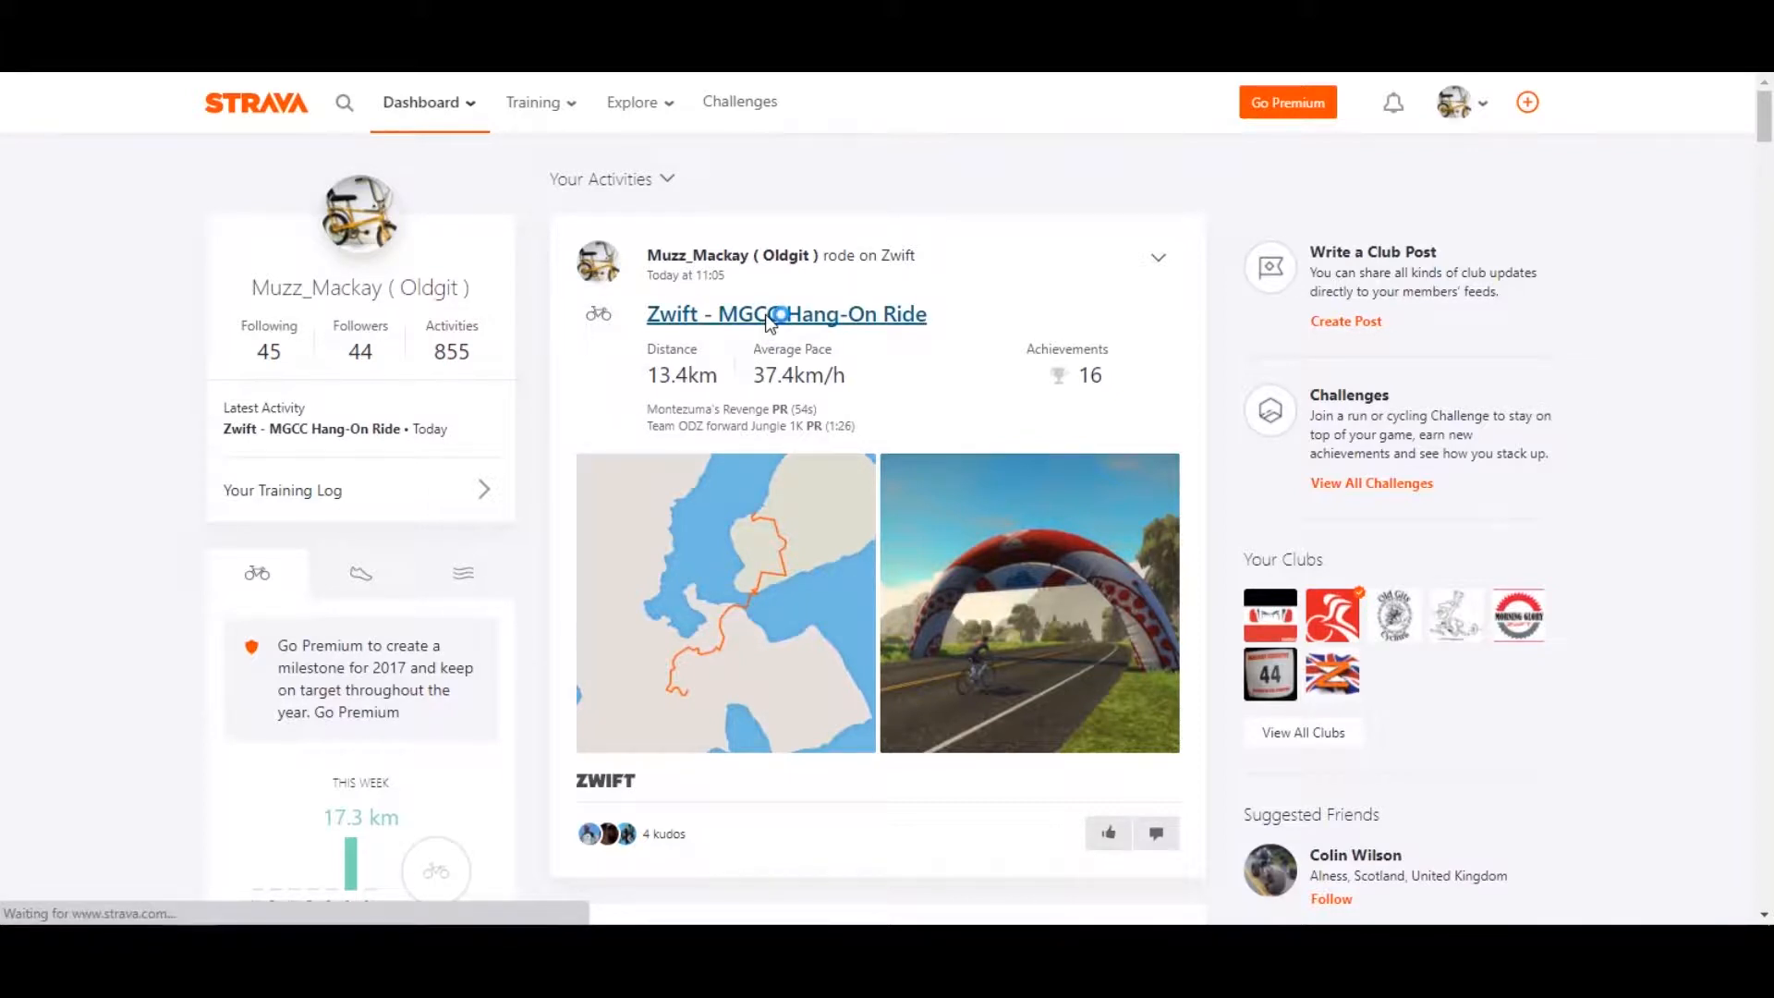
click(785, 314)
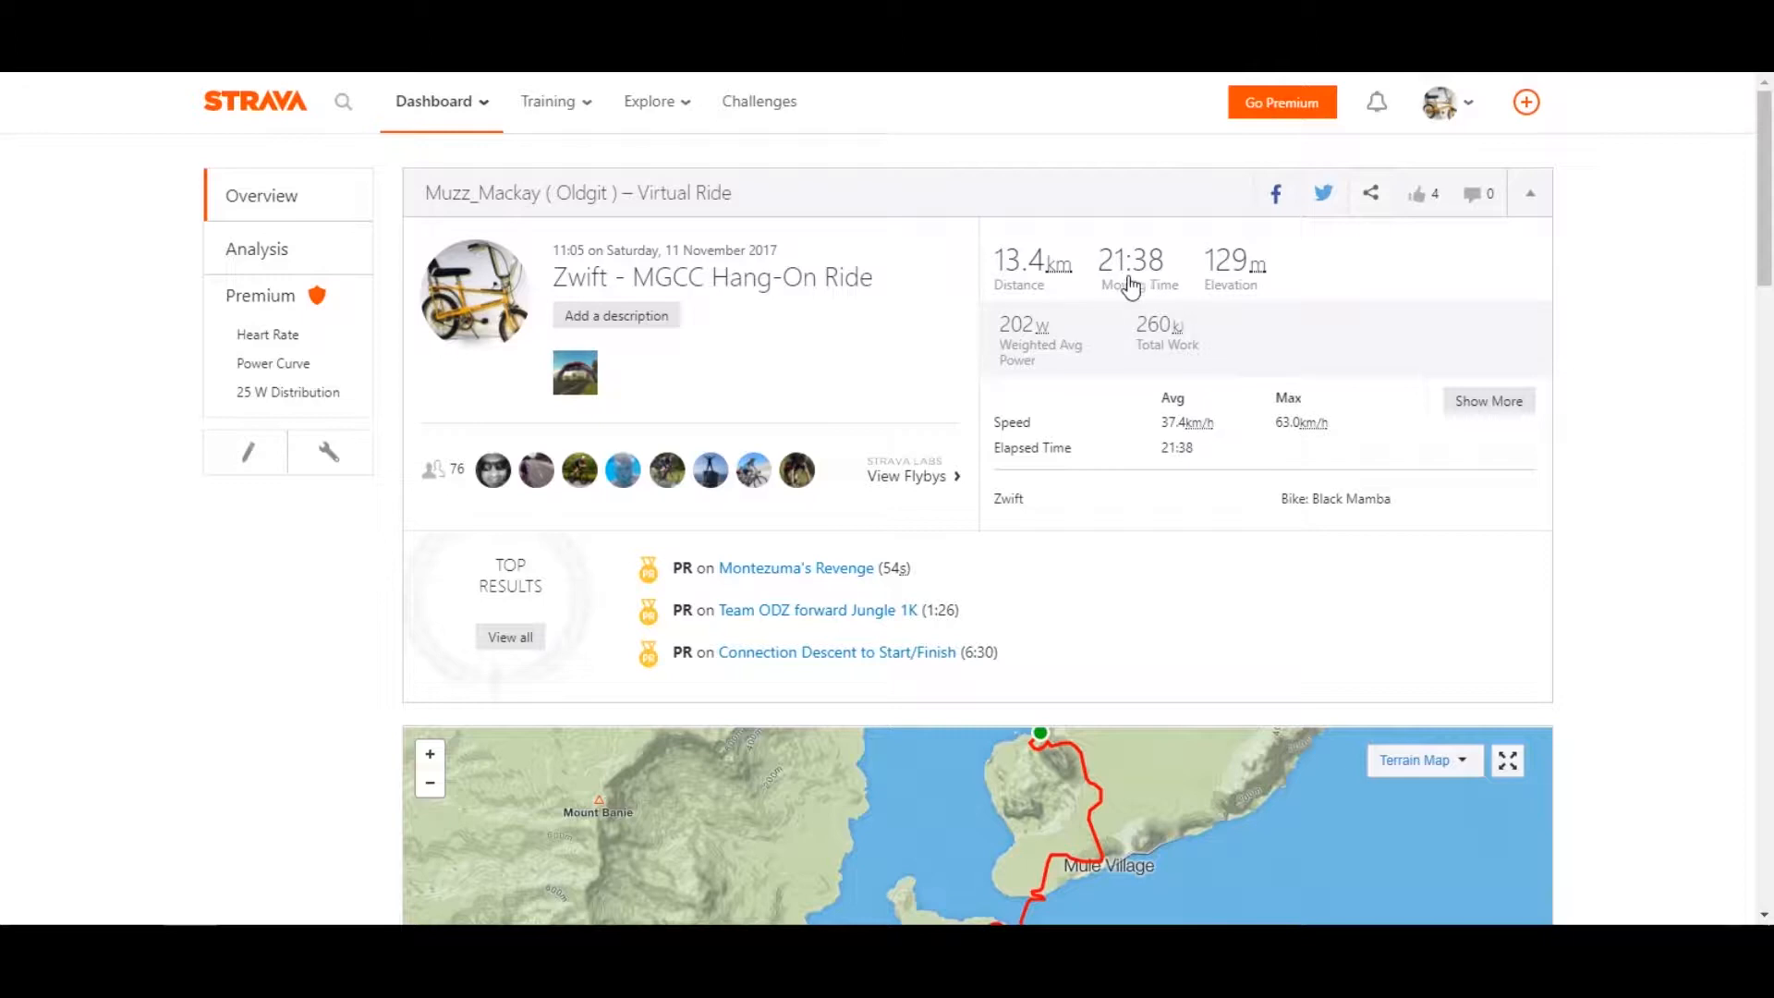
mouse_move(440, 272)
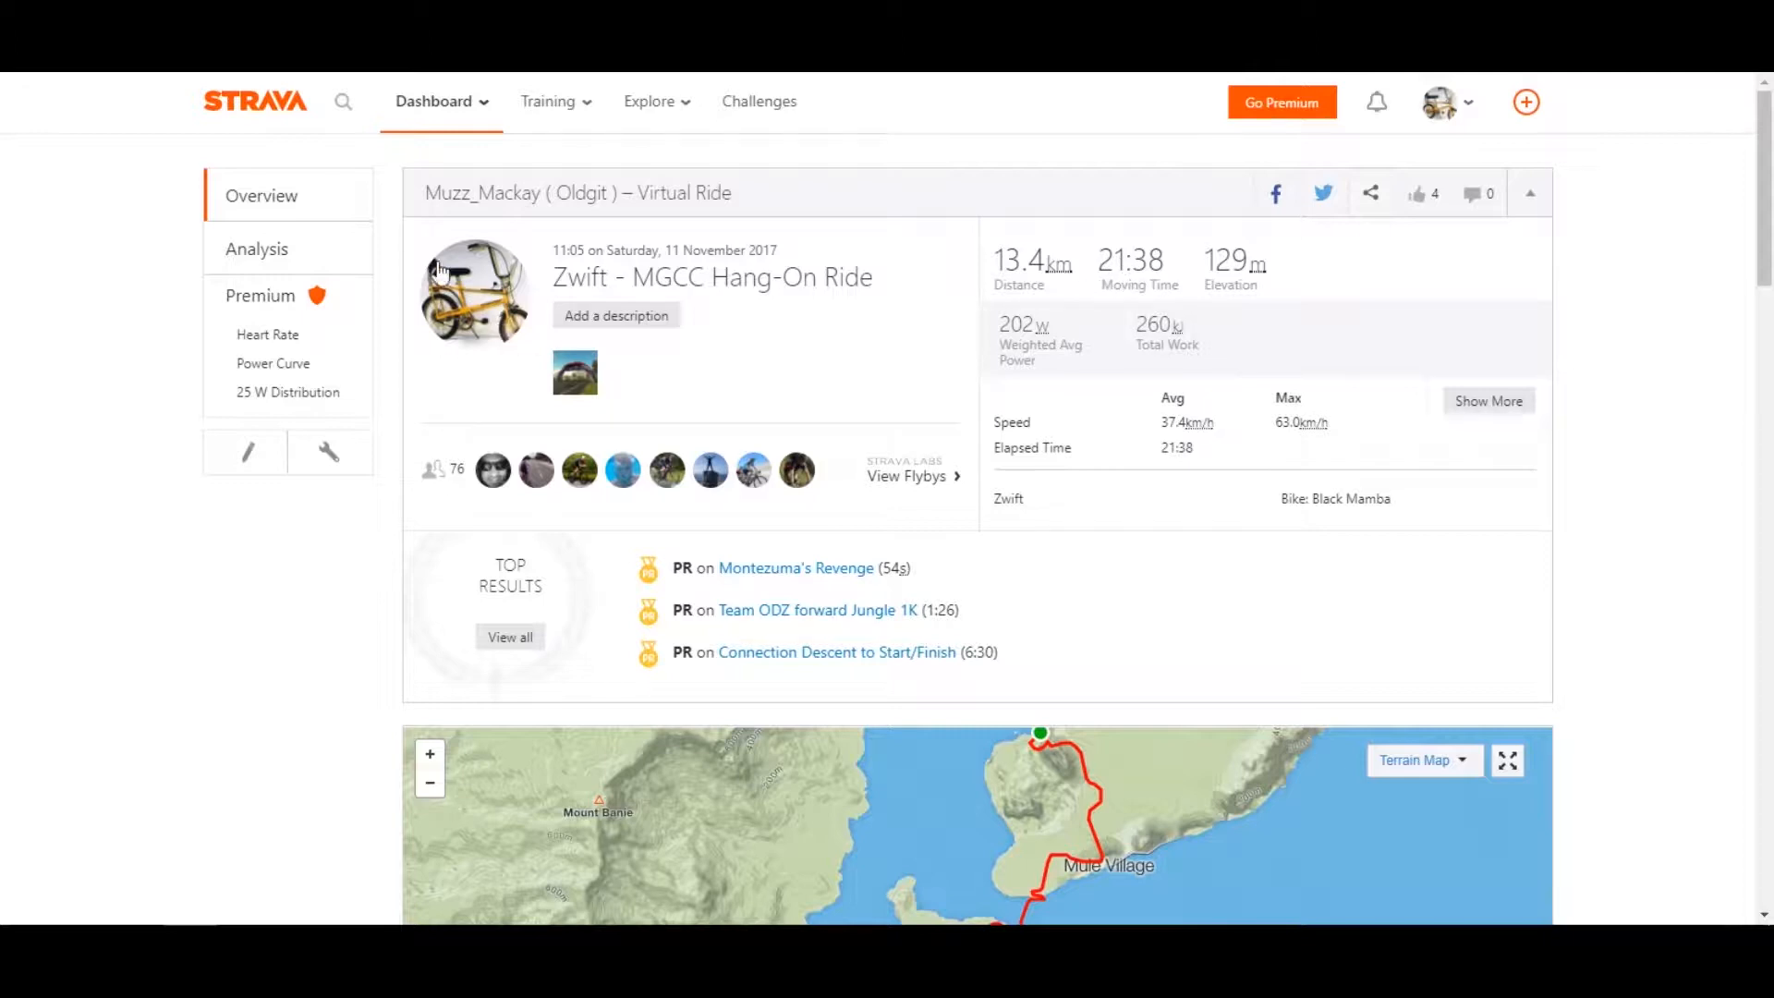
scroll(down, 3)
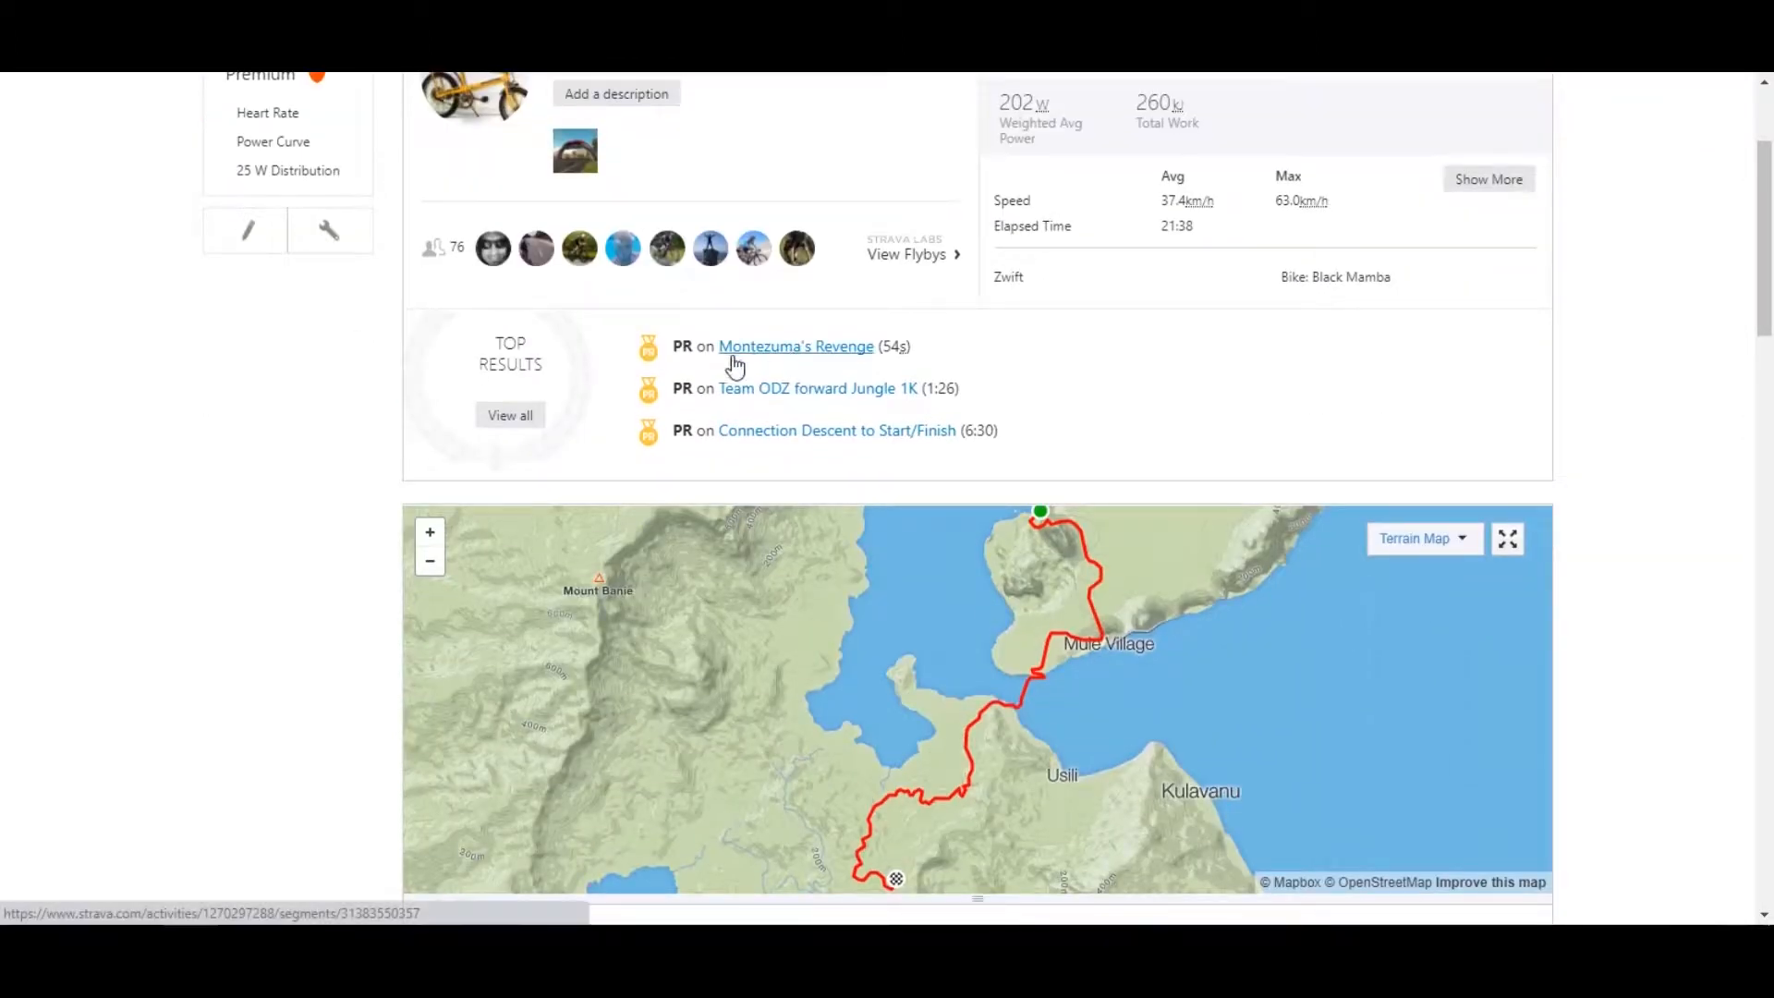
mouse_move(854, 455)
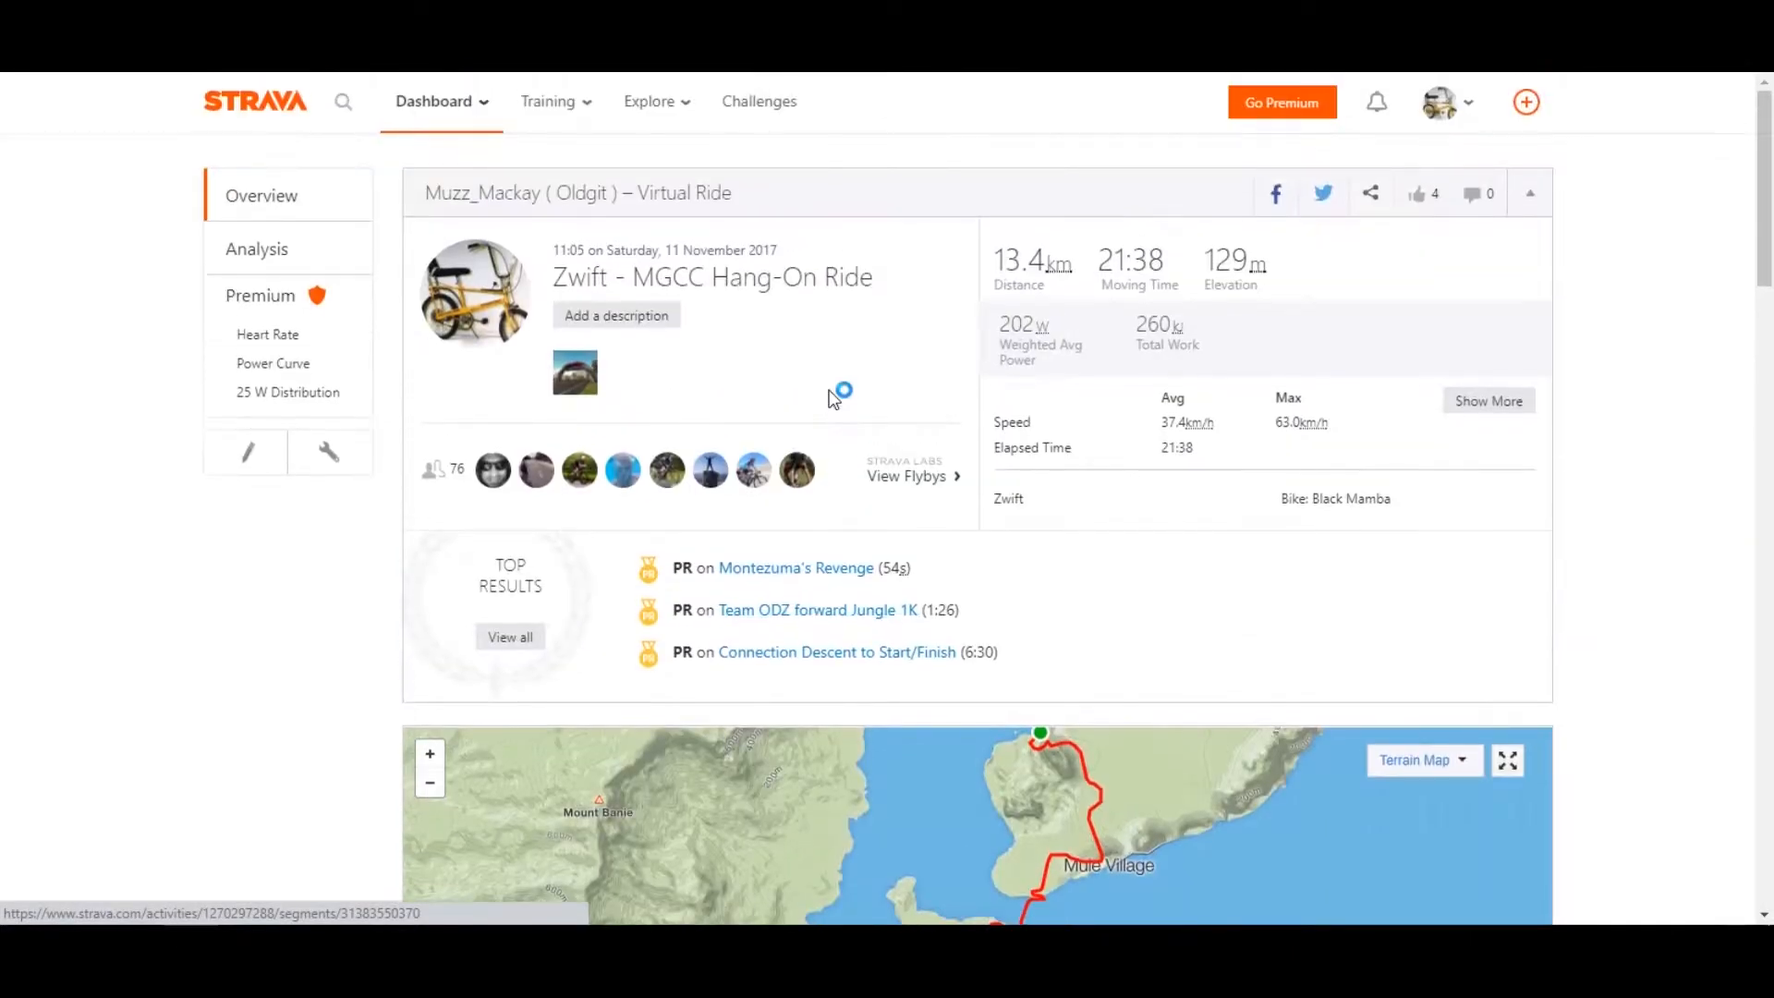
mouse_move(698, 386)
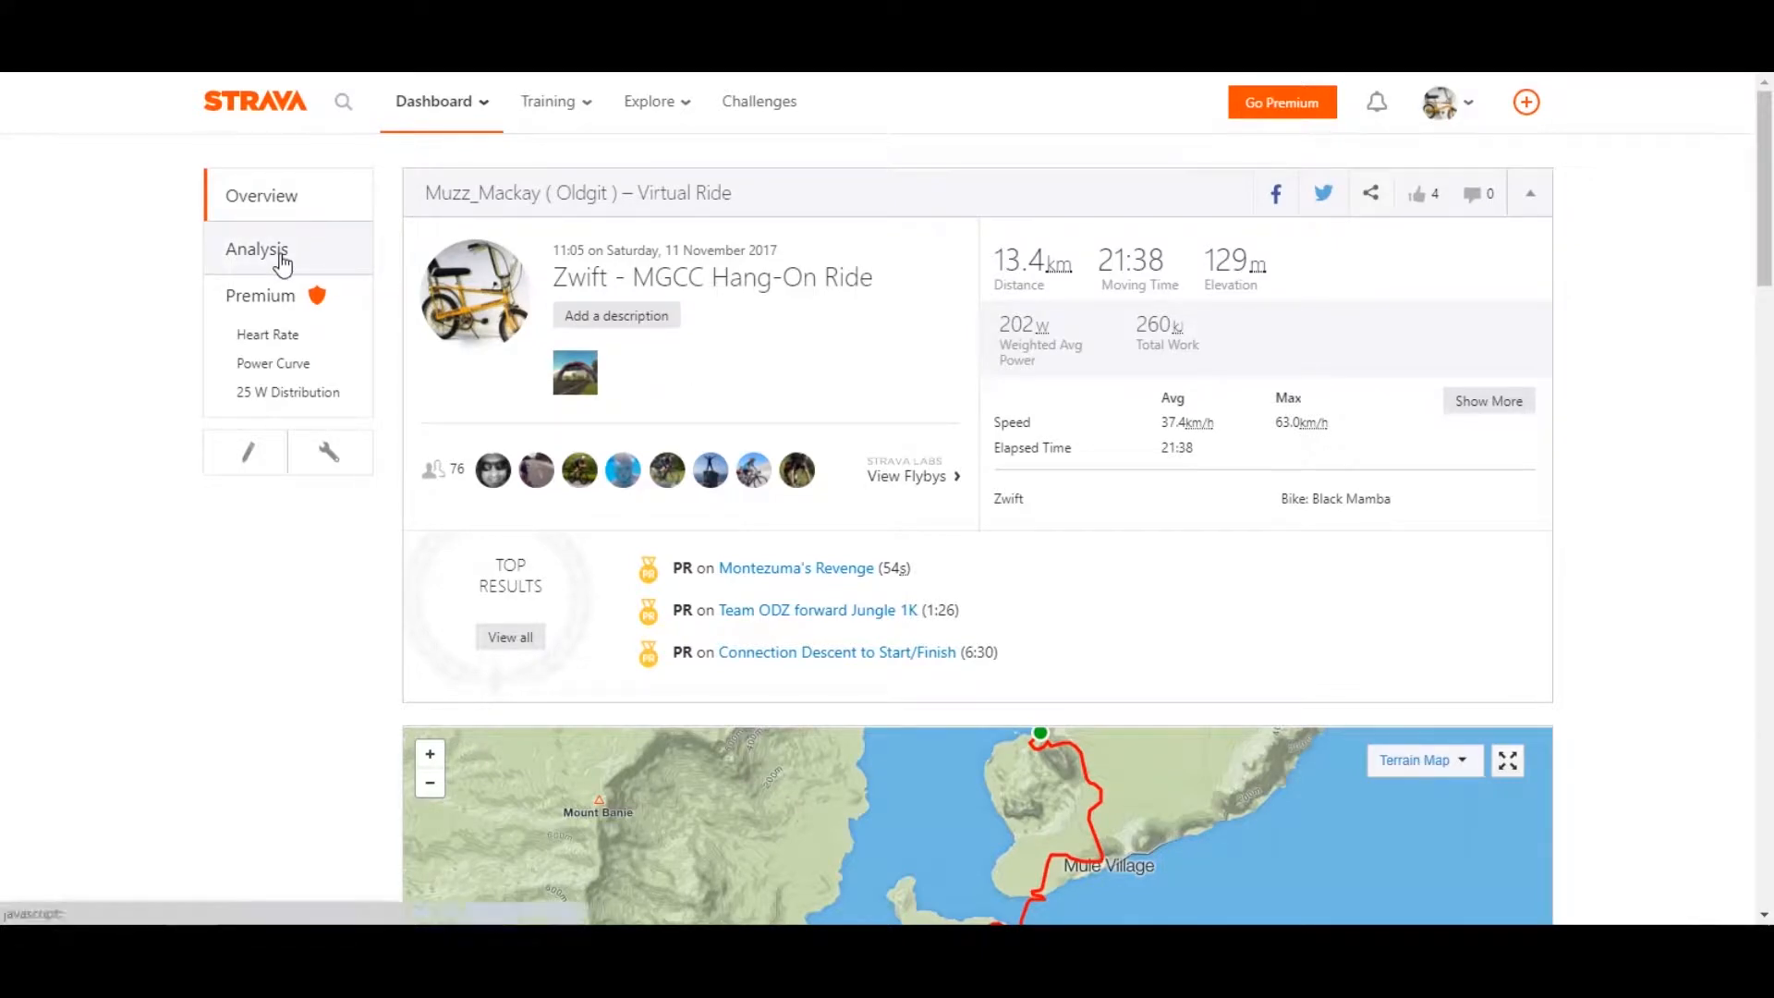
Show the ride's Analysis view with elevation, speed, power, heart rate and cadence charts
click(257, 250)
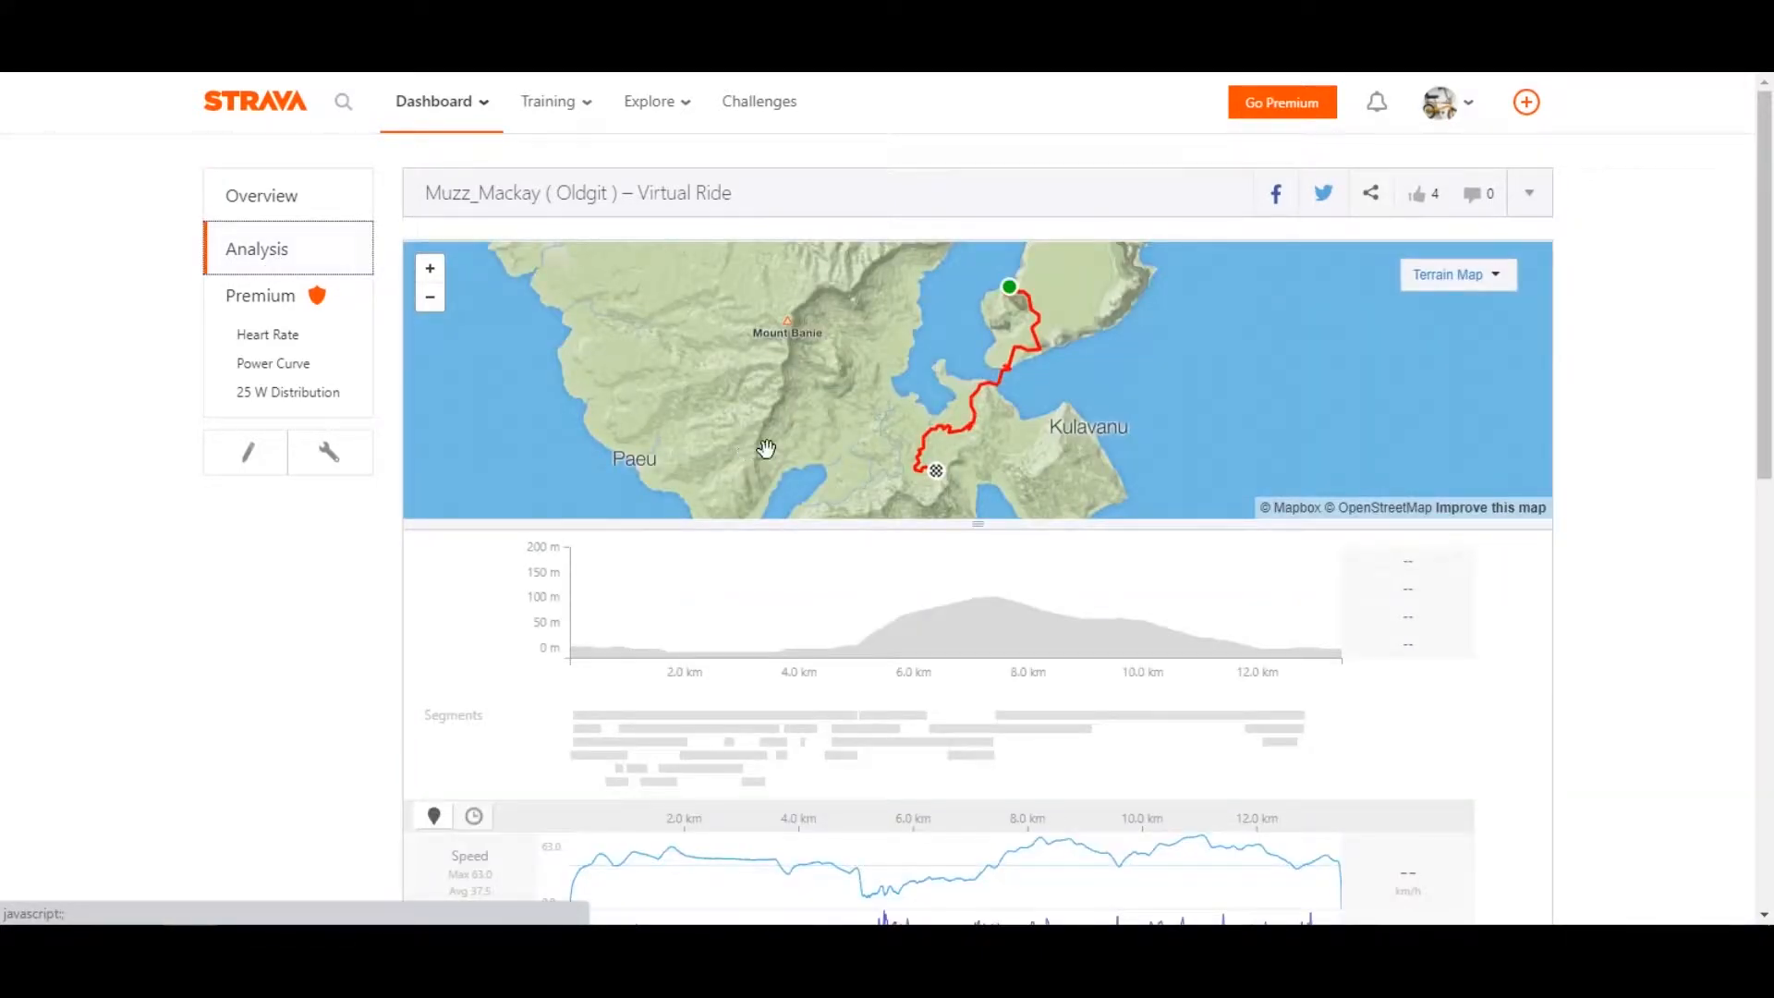
scroll(down, 3)
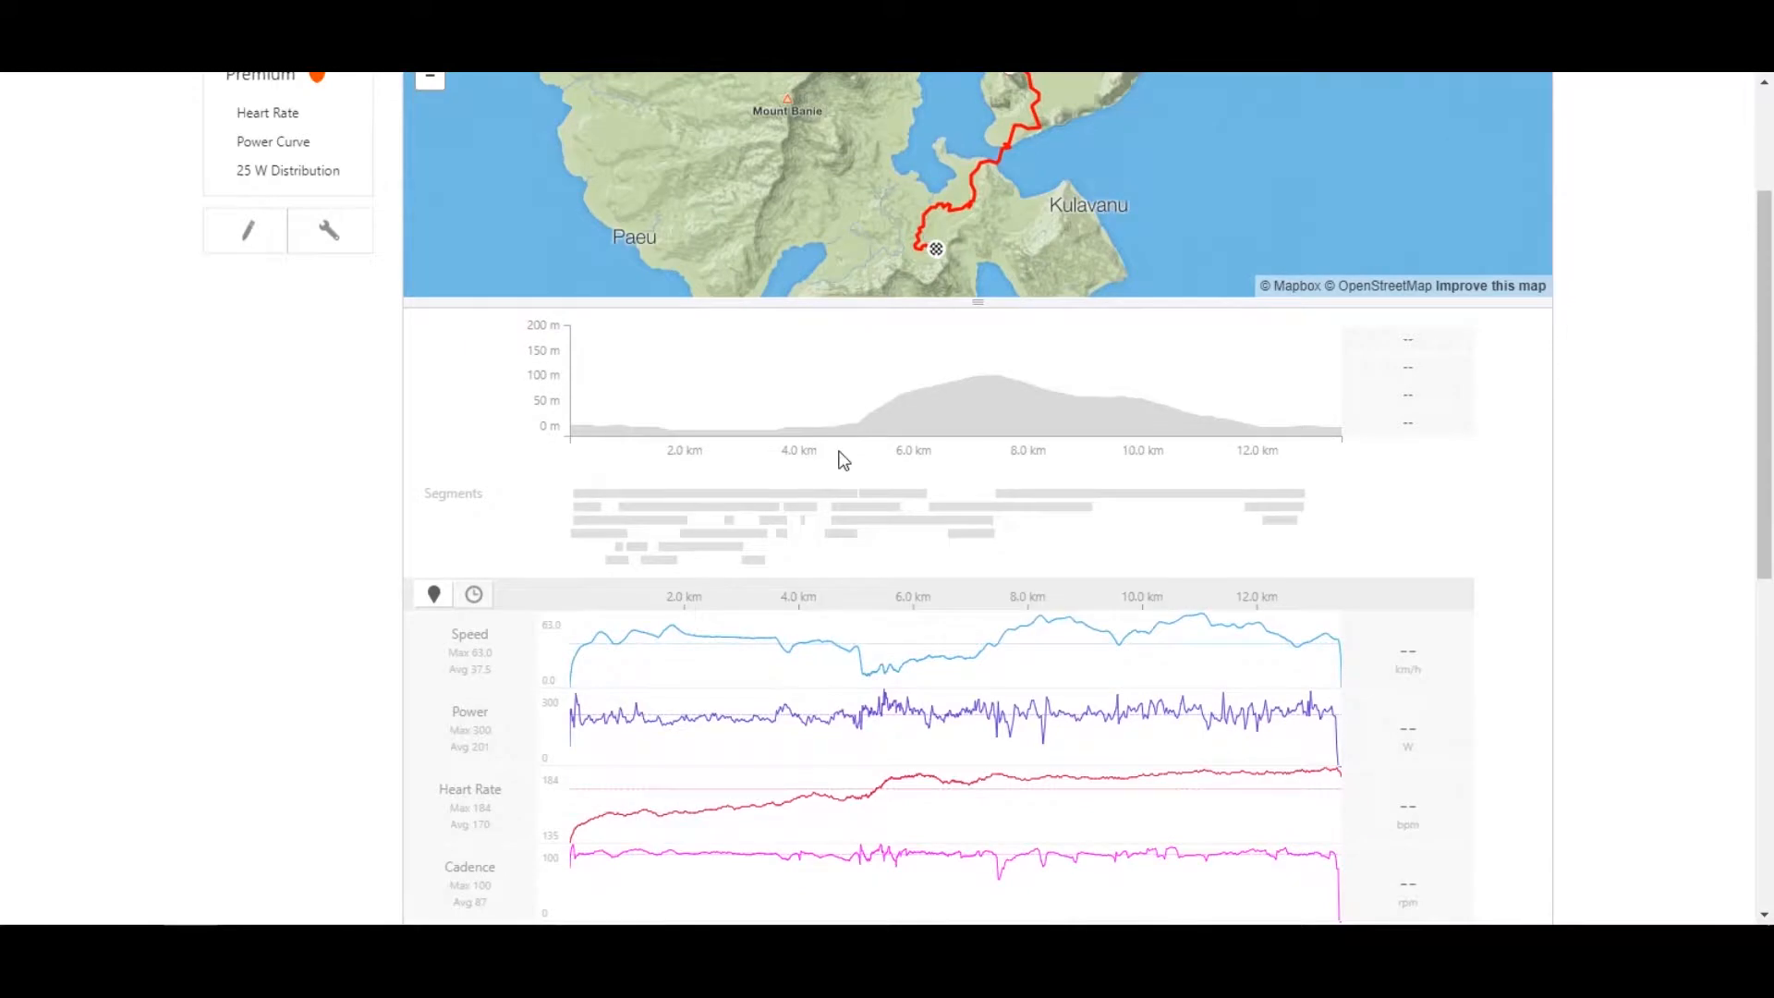
scroll(down, 3)
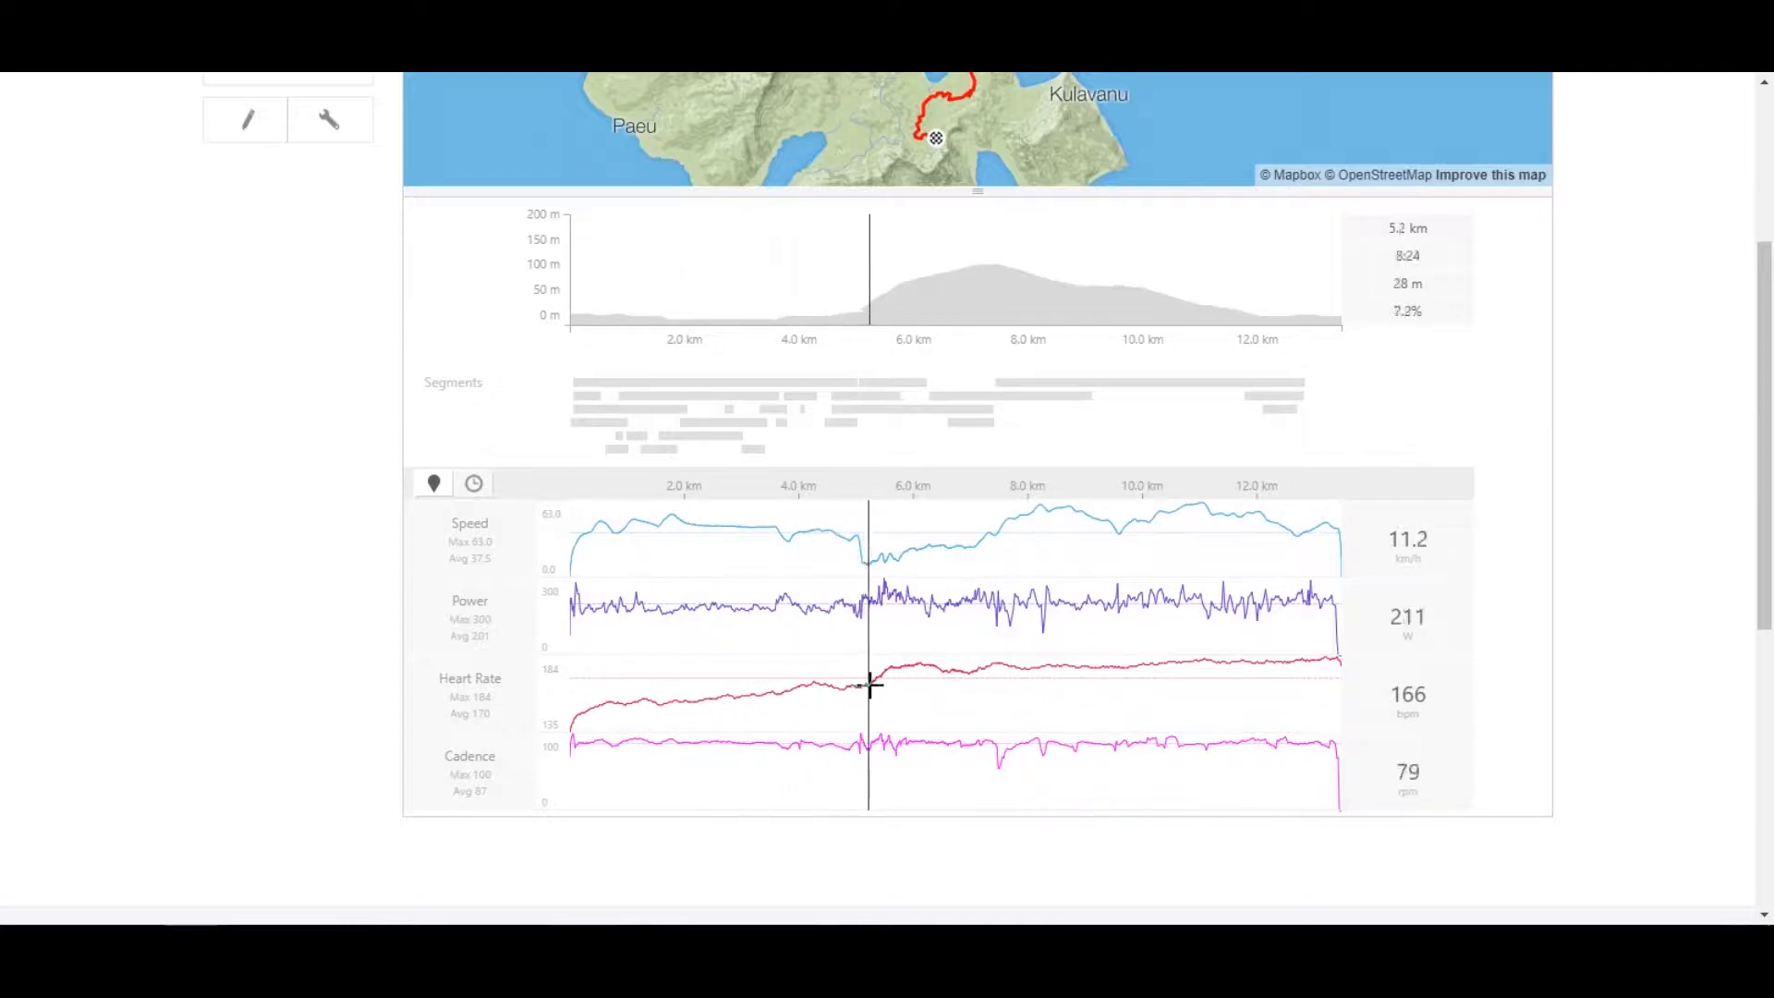
mouse_move(1001, 682)
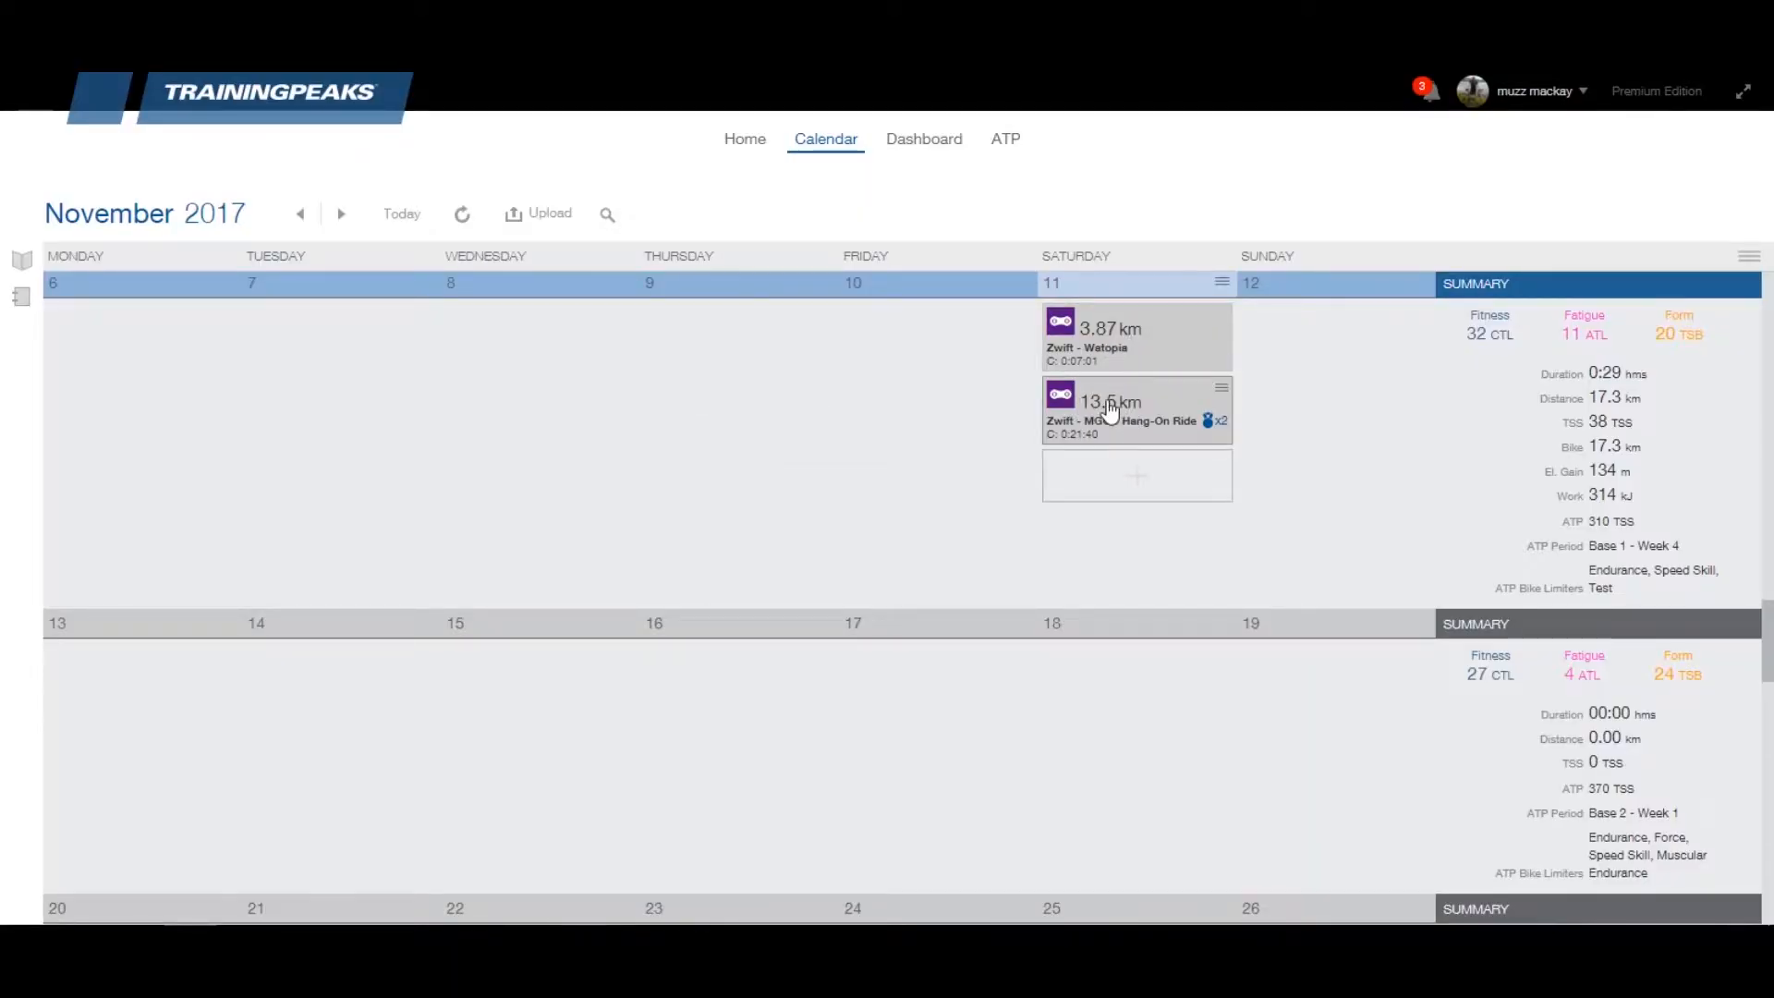
Select the Zwift - MGCC Hang-On Ride workout on Saturday 11 November in the calendar
click(1136, 409)
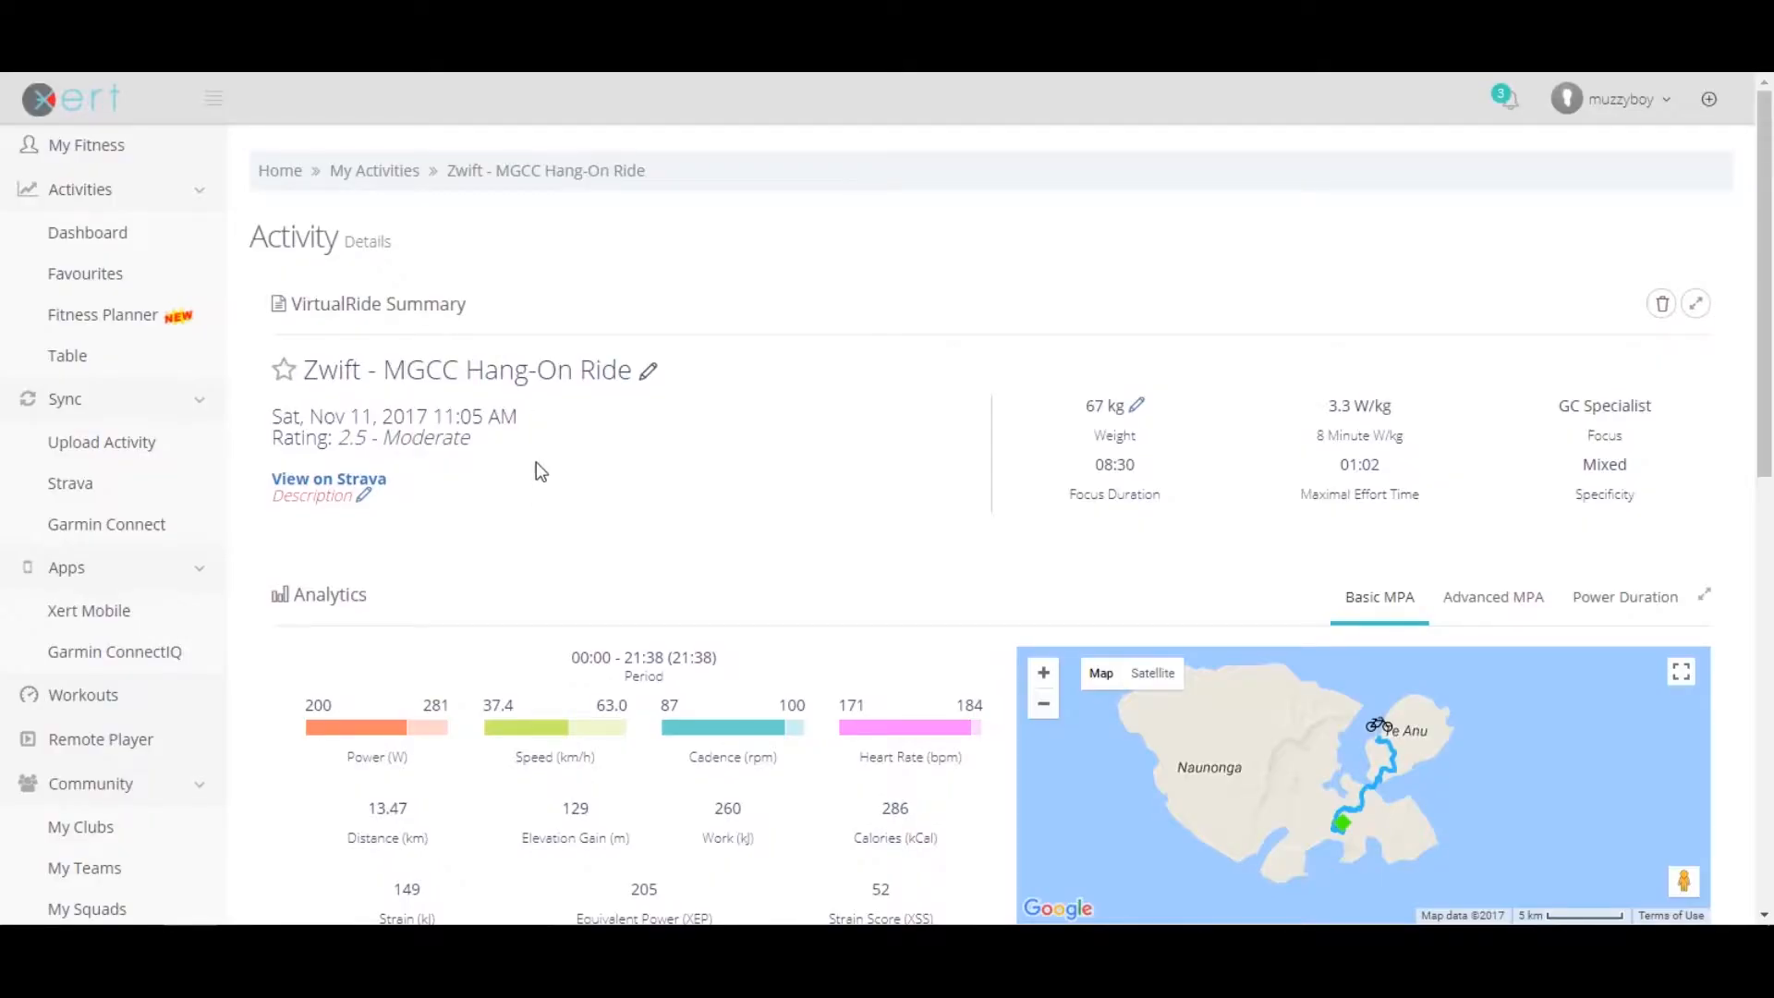
scroll(down, 3)
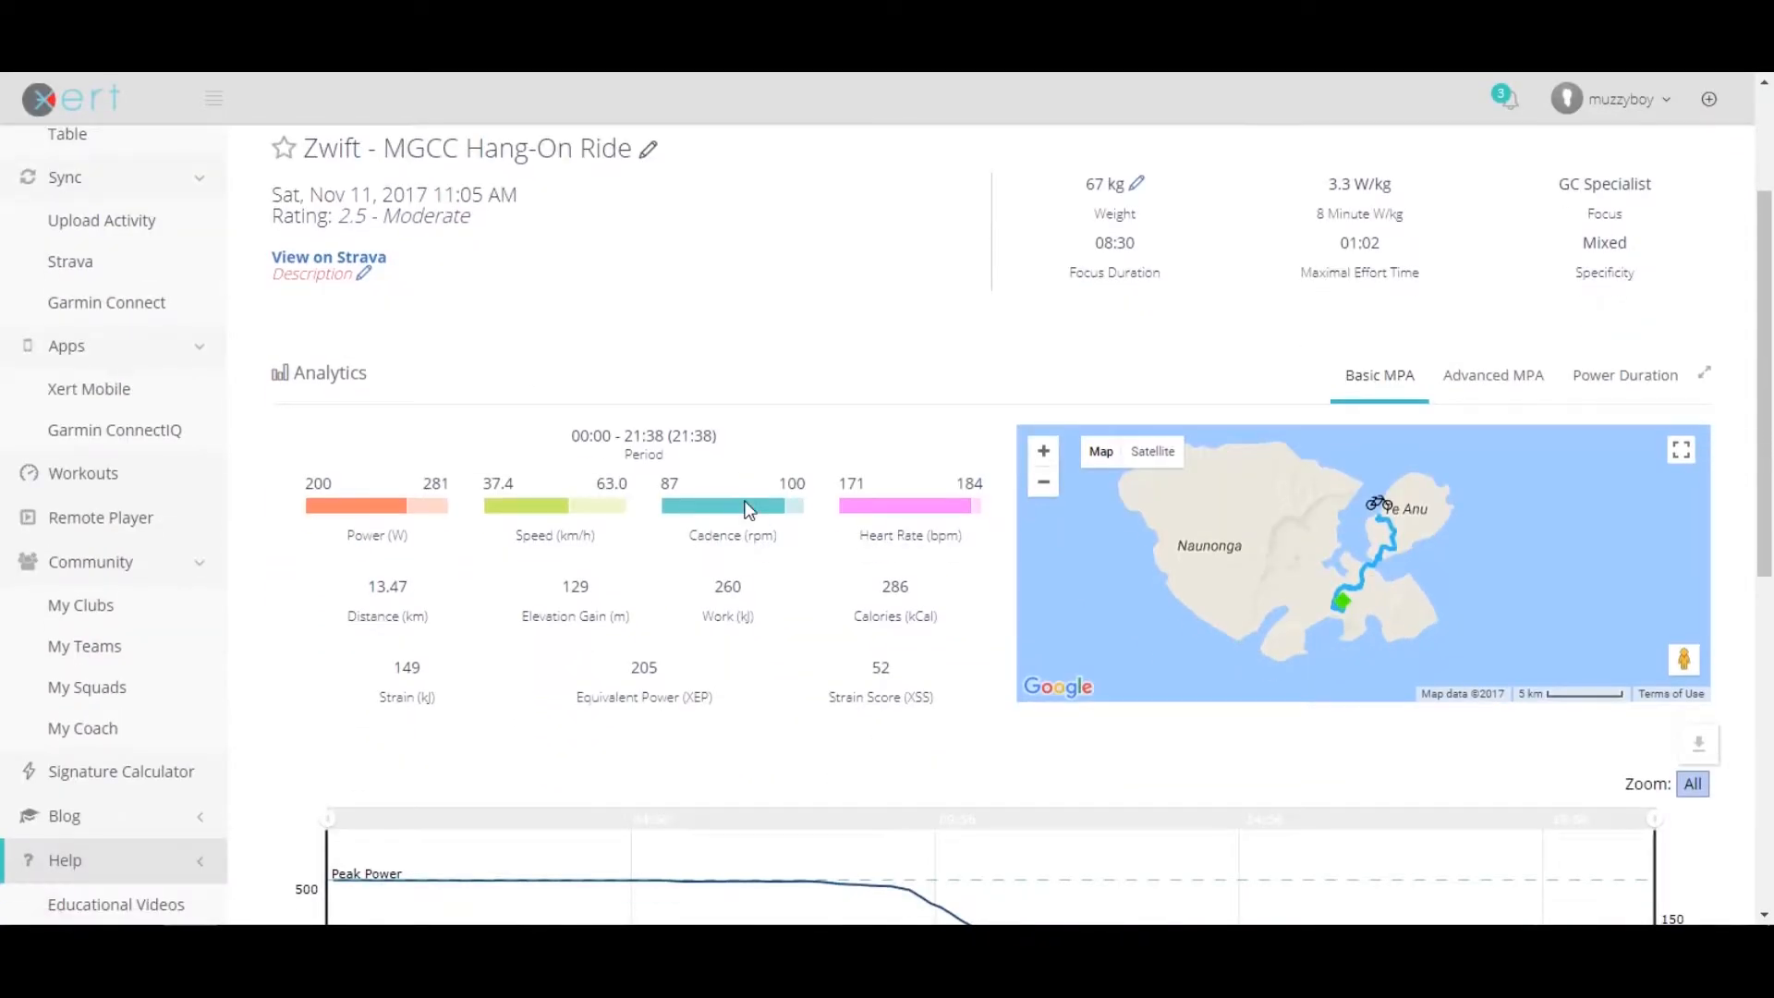
scroll(down, 3)
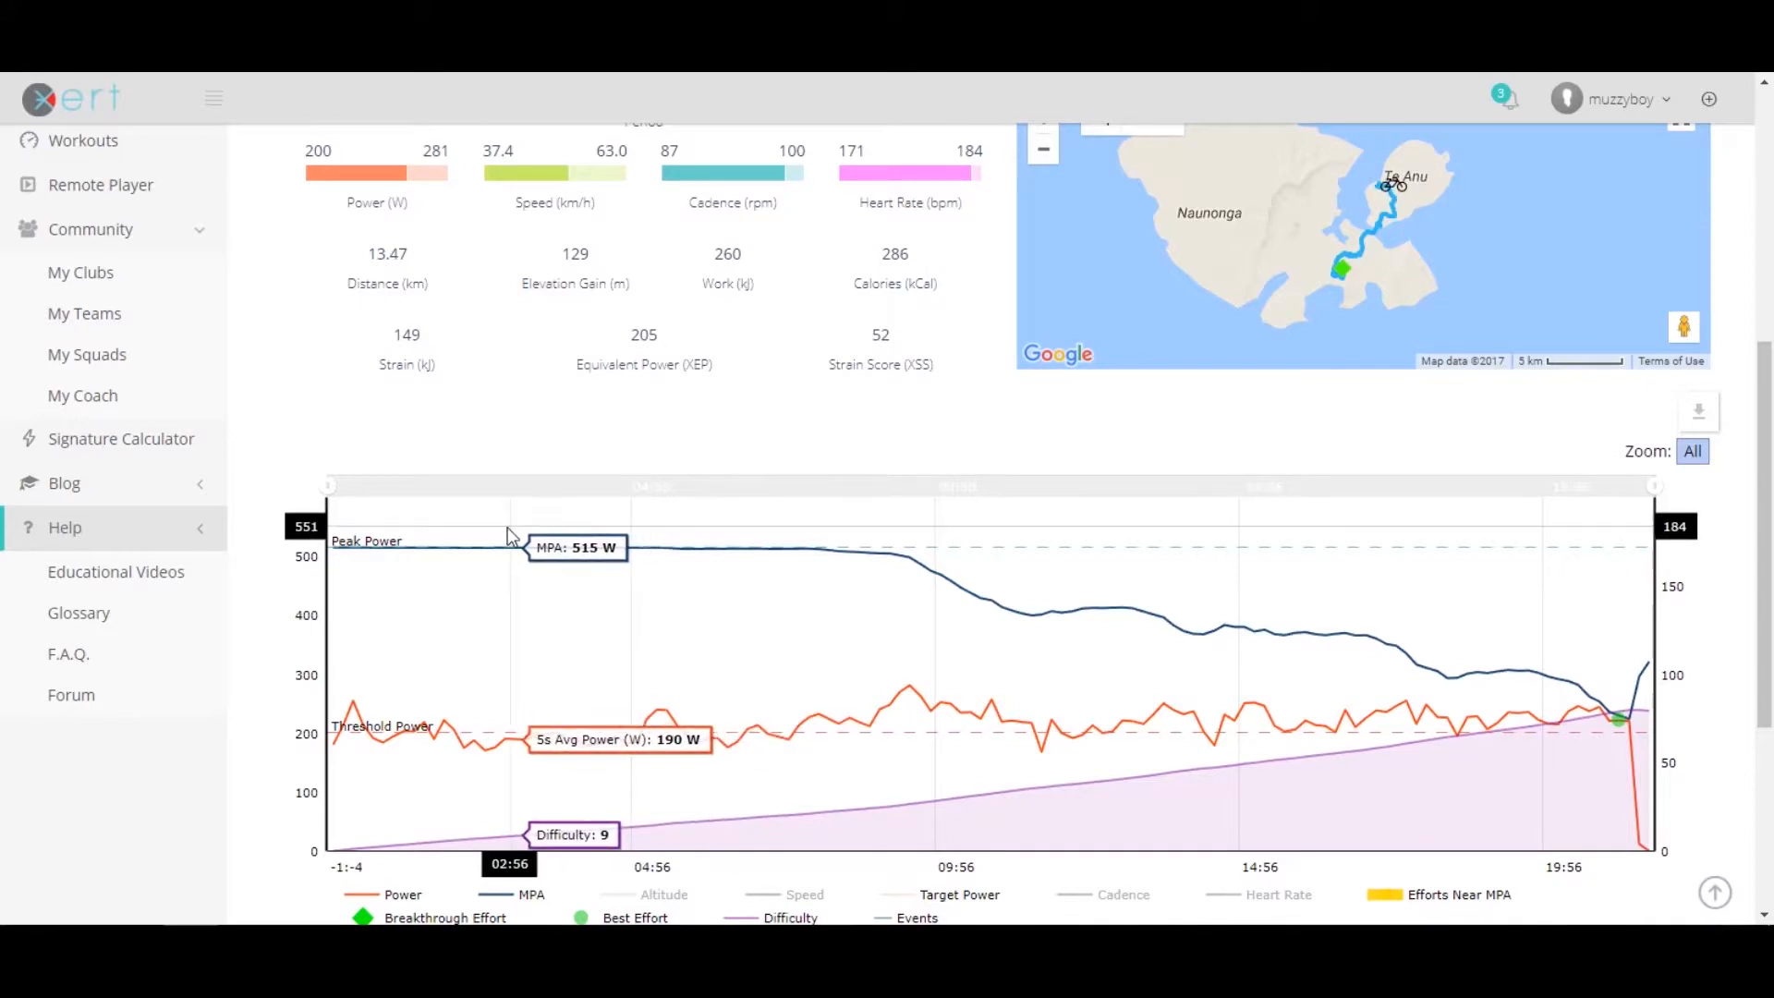
mouse_move(843, 565)
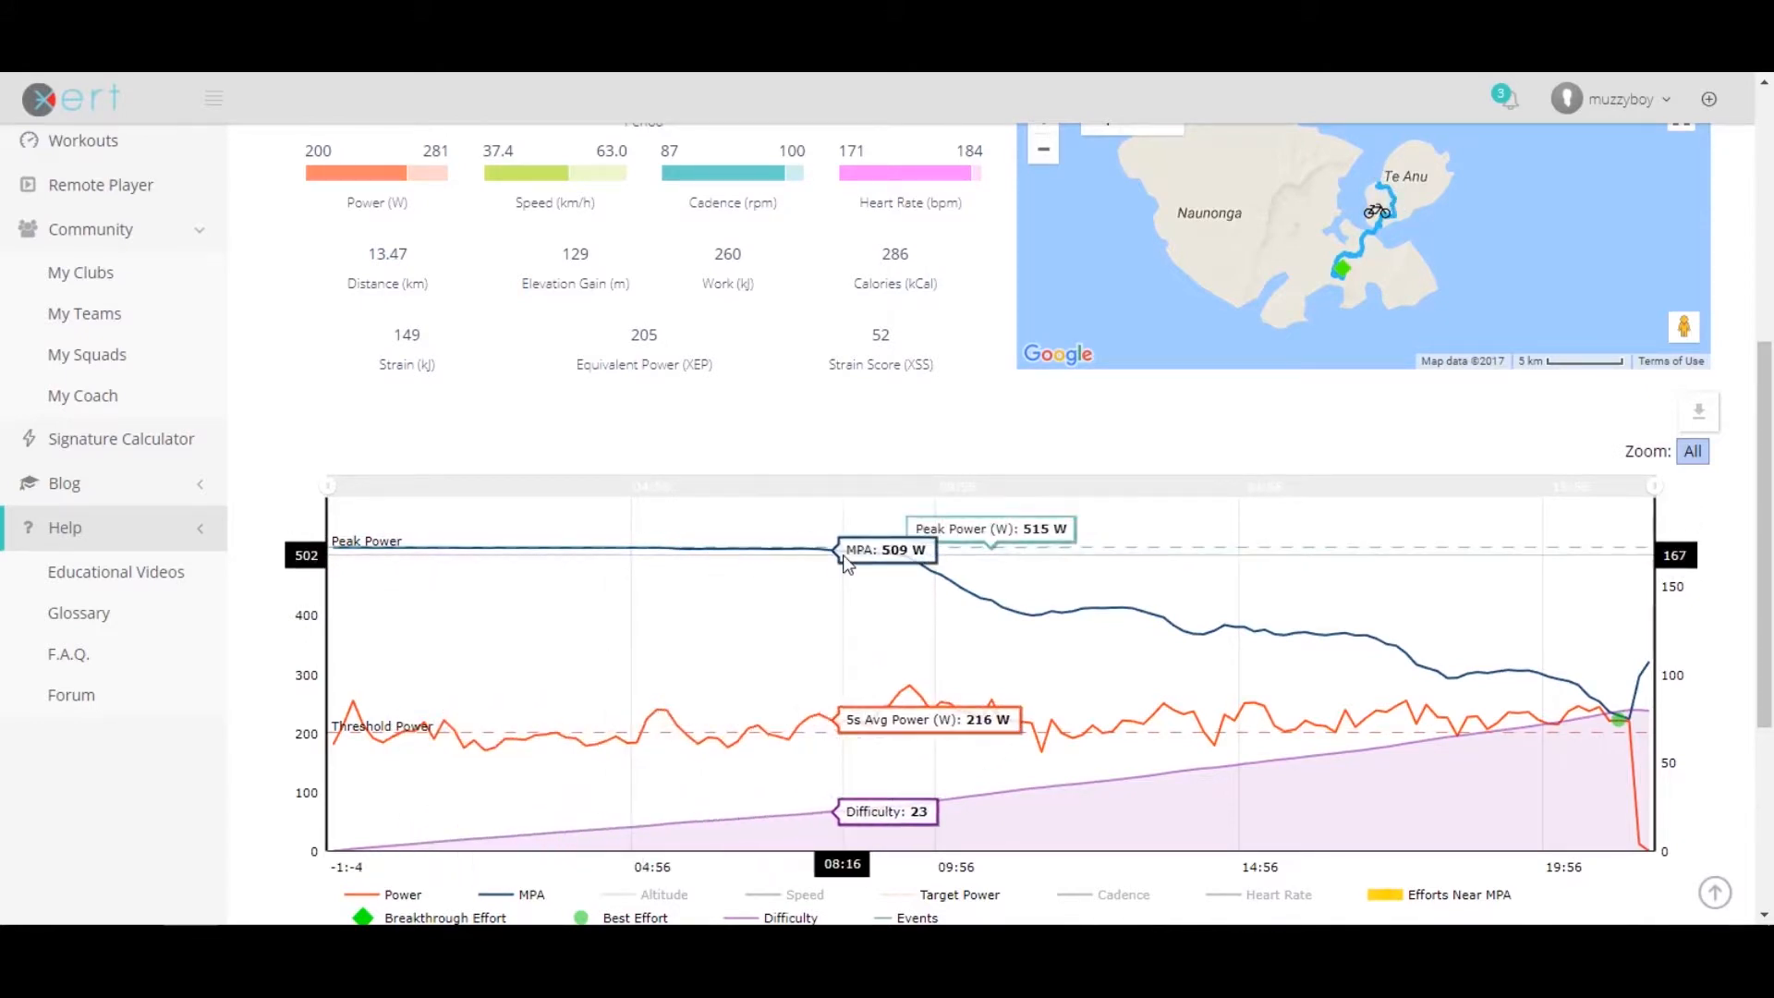
mouse_move(944, 586)
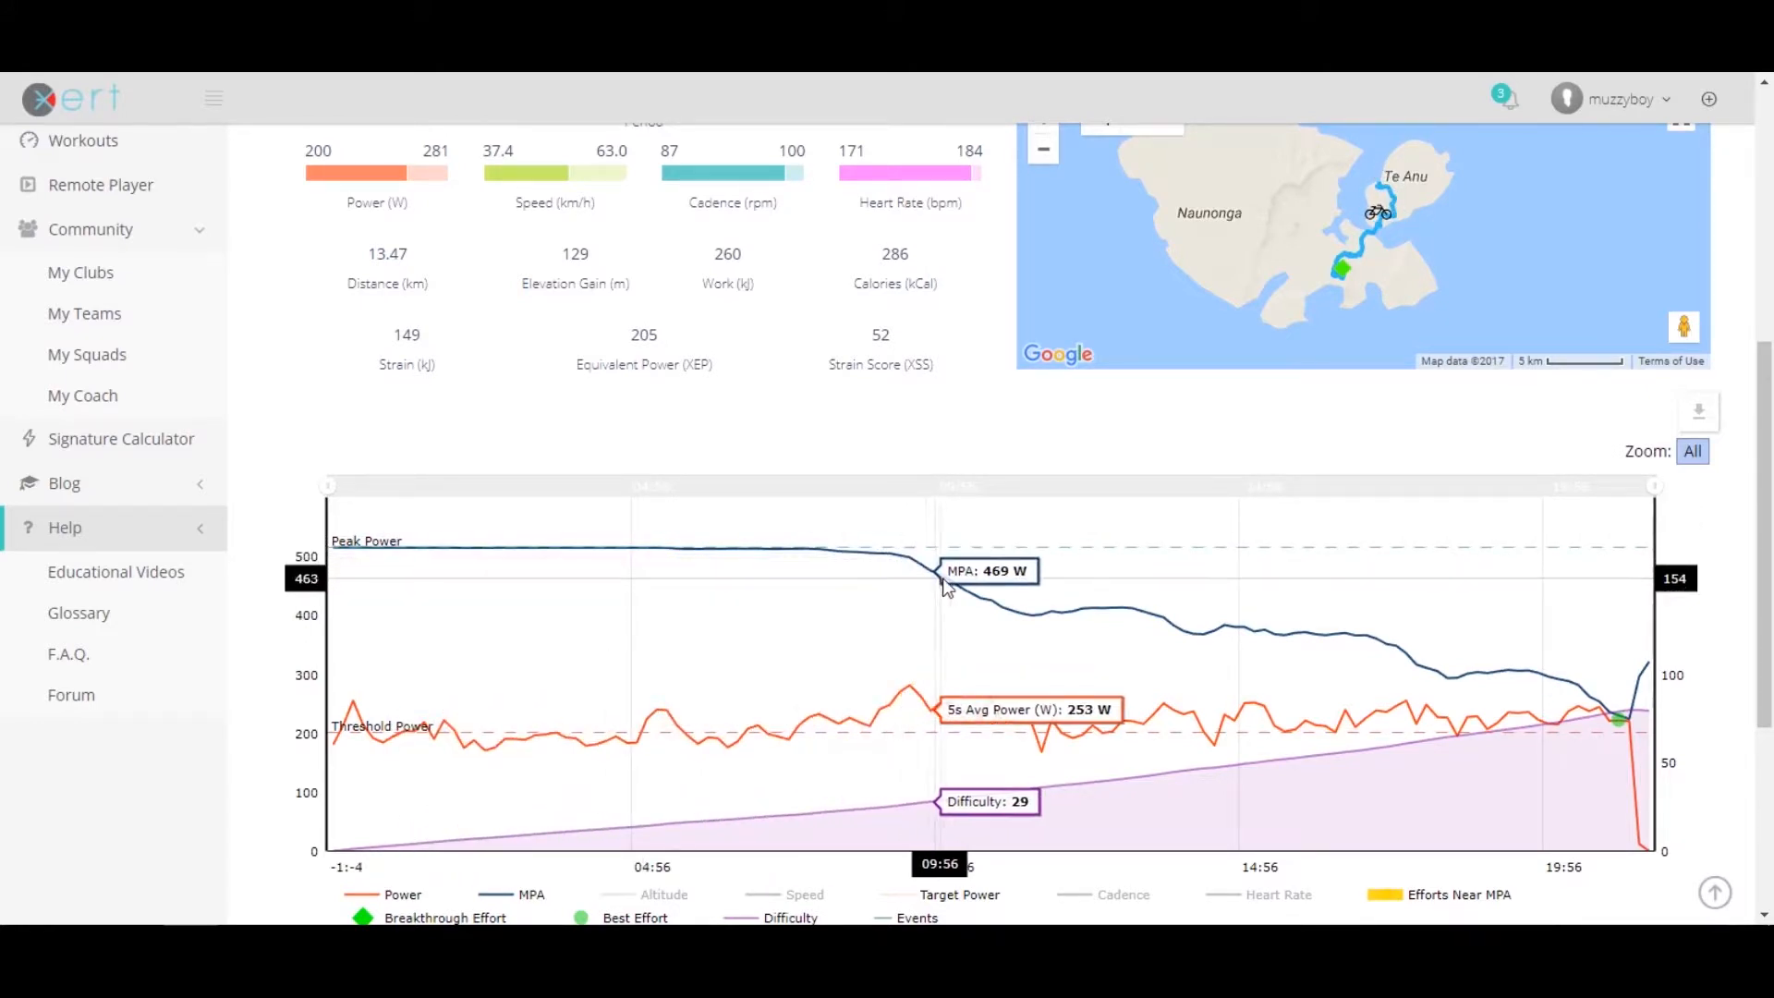
mouse_move(1103, 611)
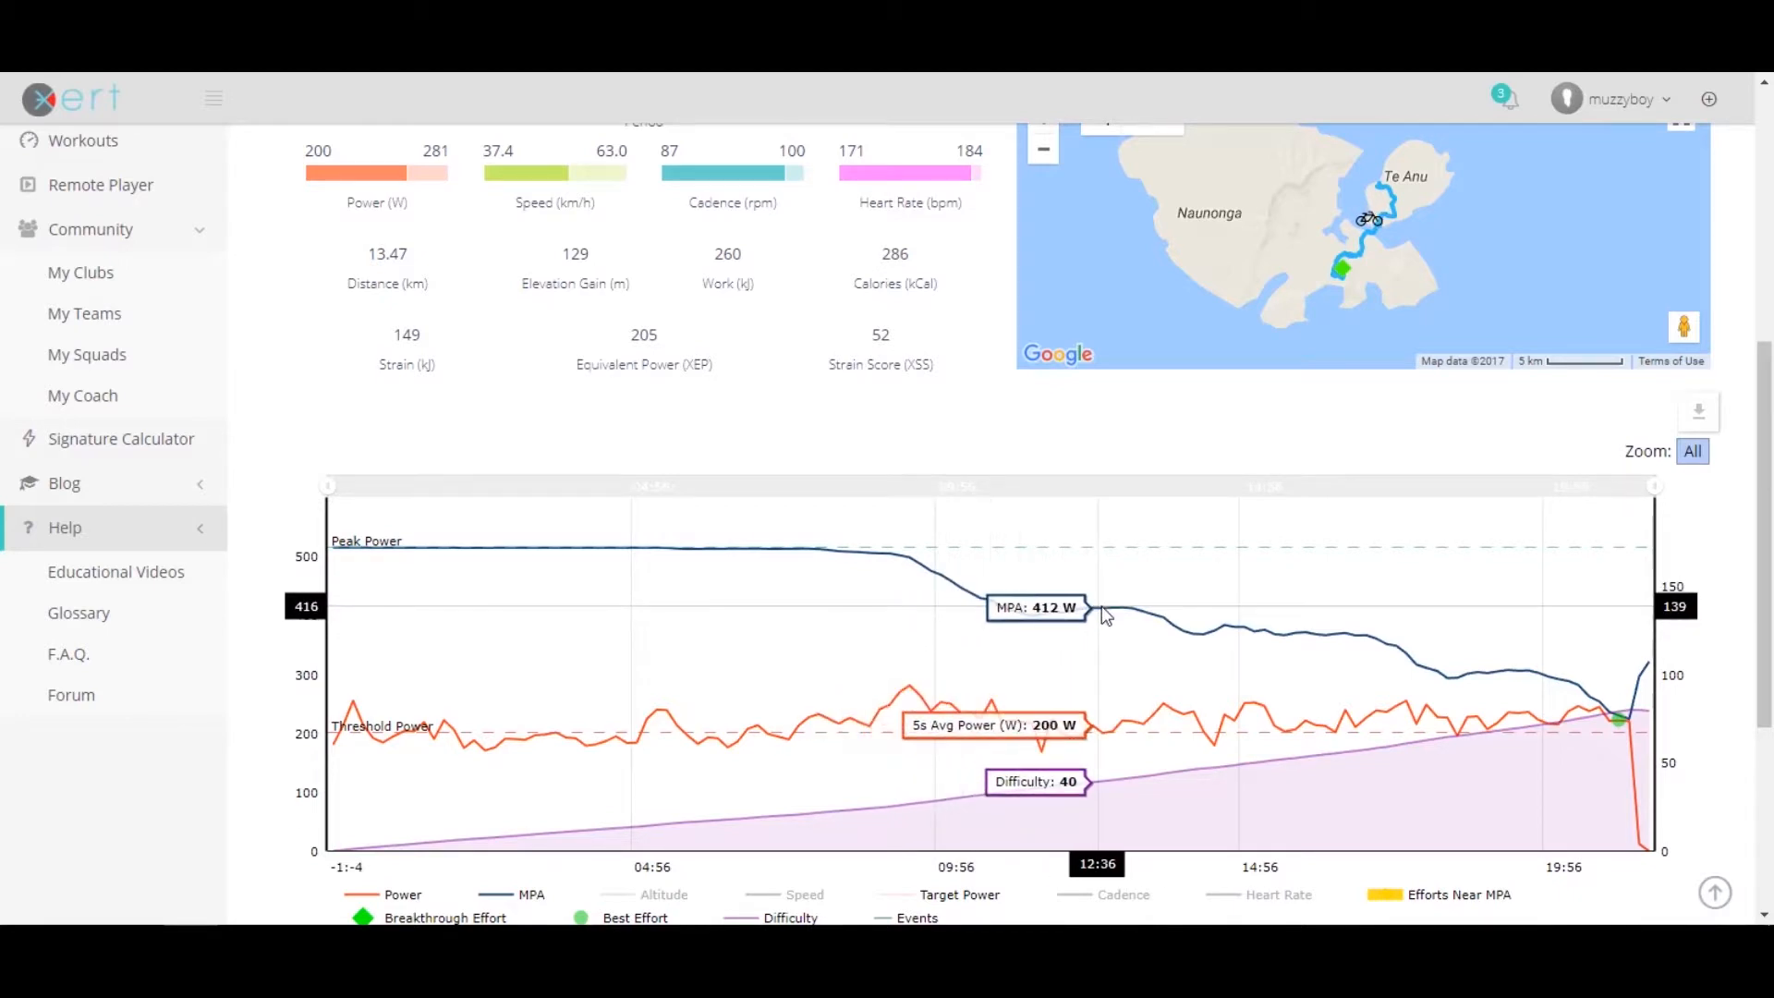
mouse_move(1269, 654)
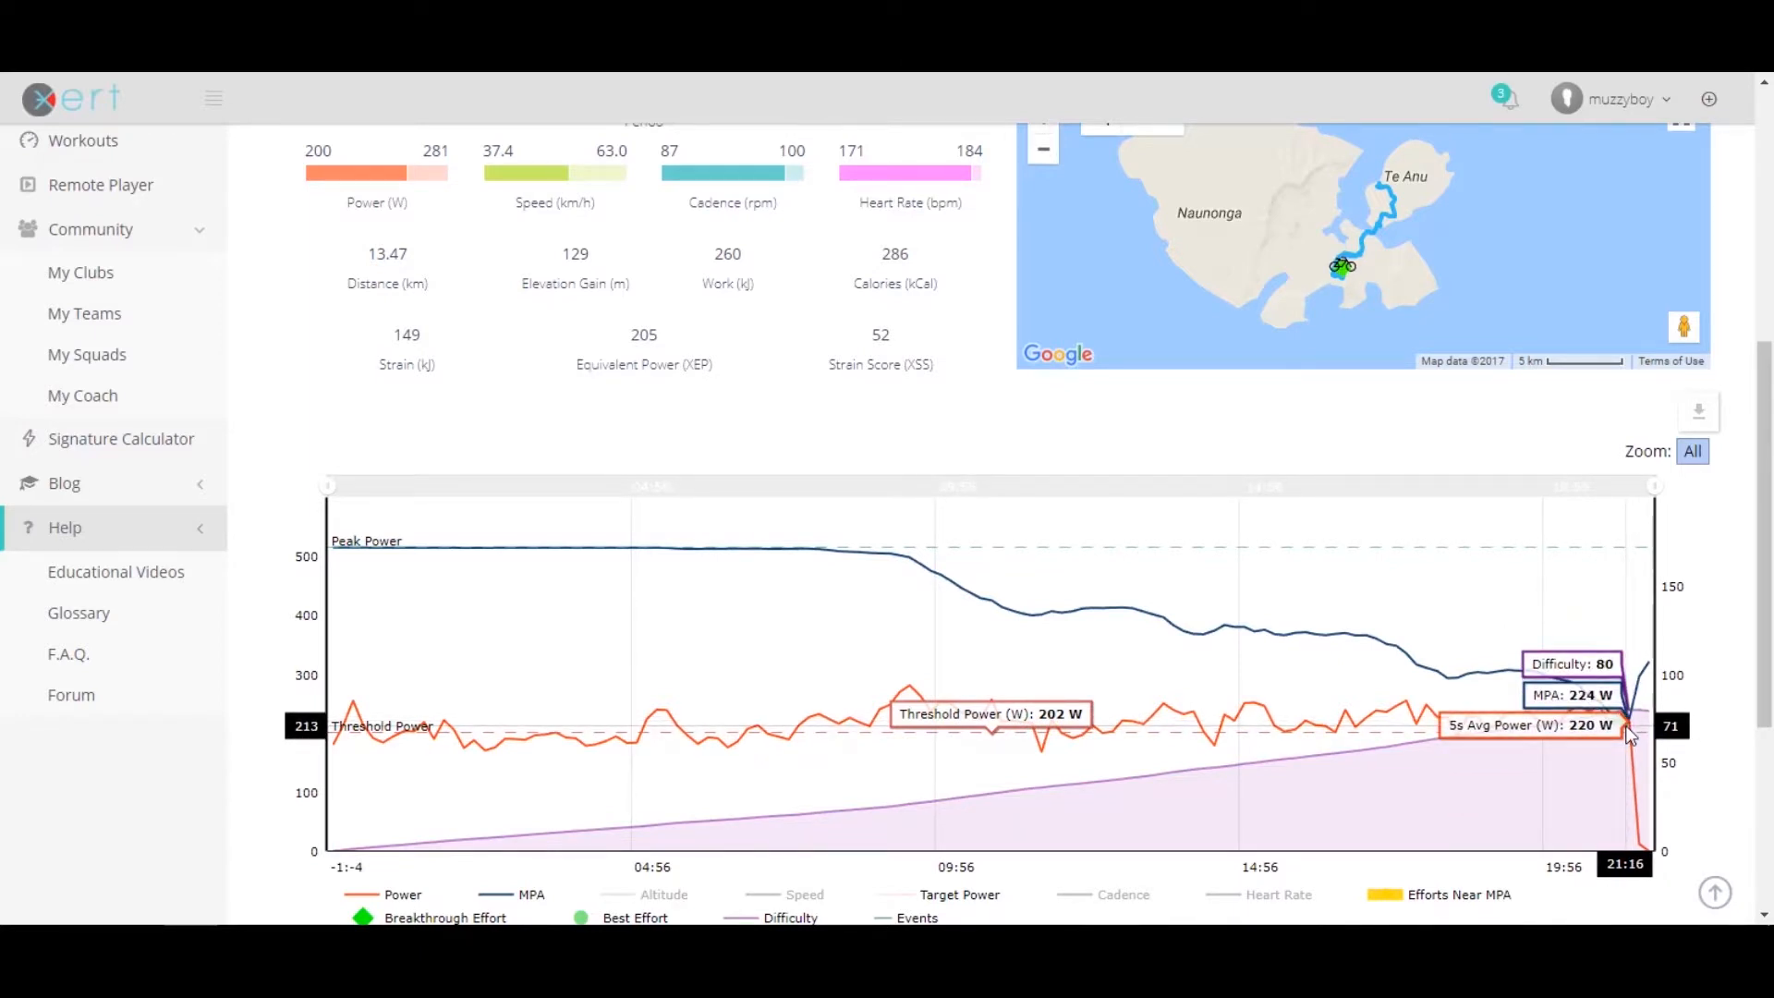
mouse_move(1630, 725)
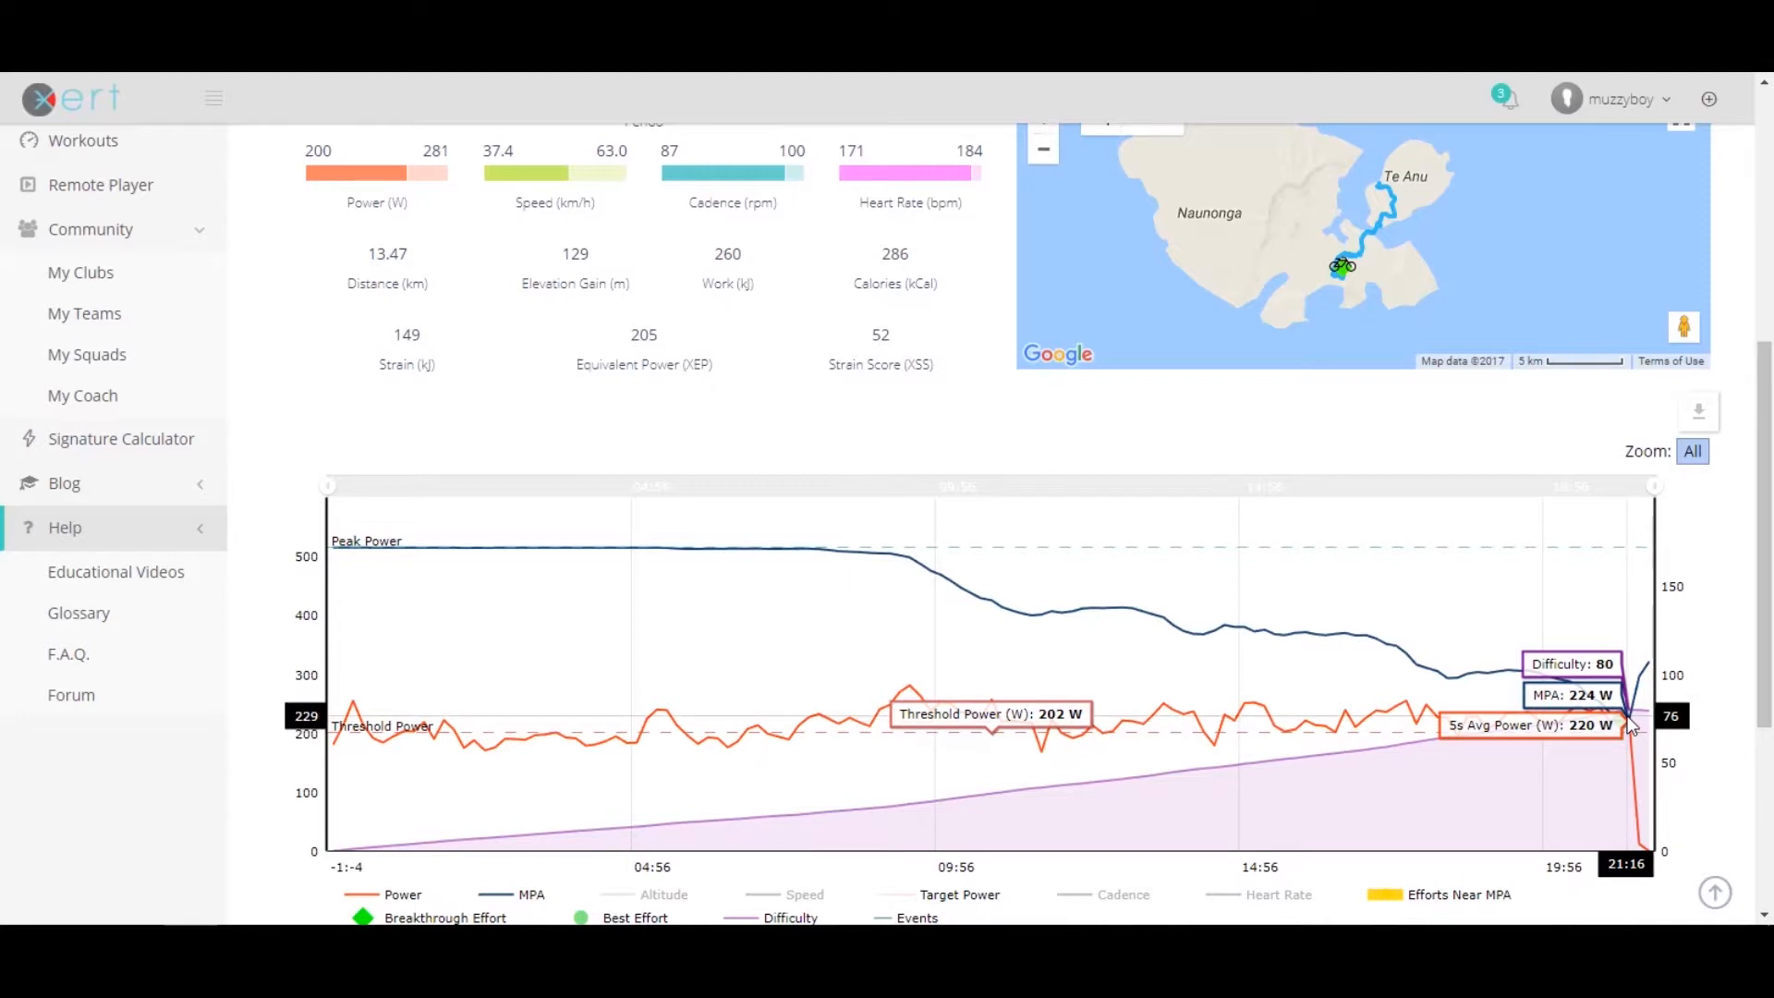
mouse_move(800, 320)
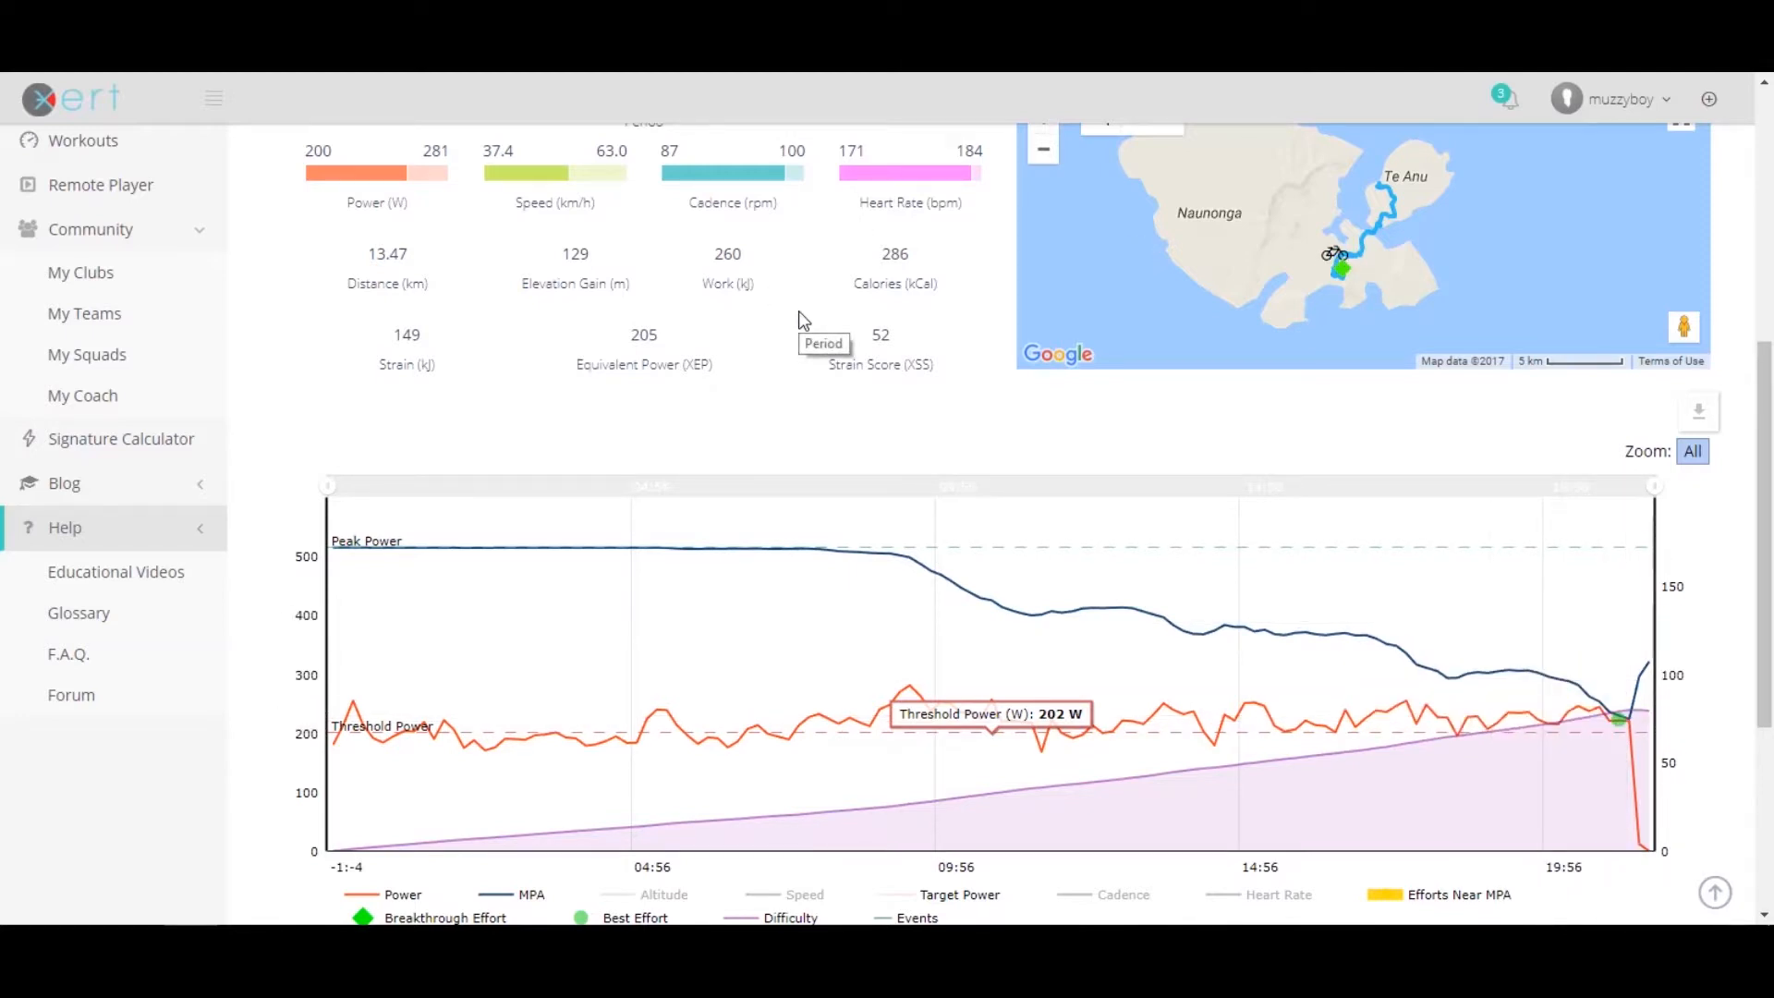
mouse_move(311, 436)
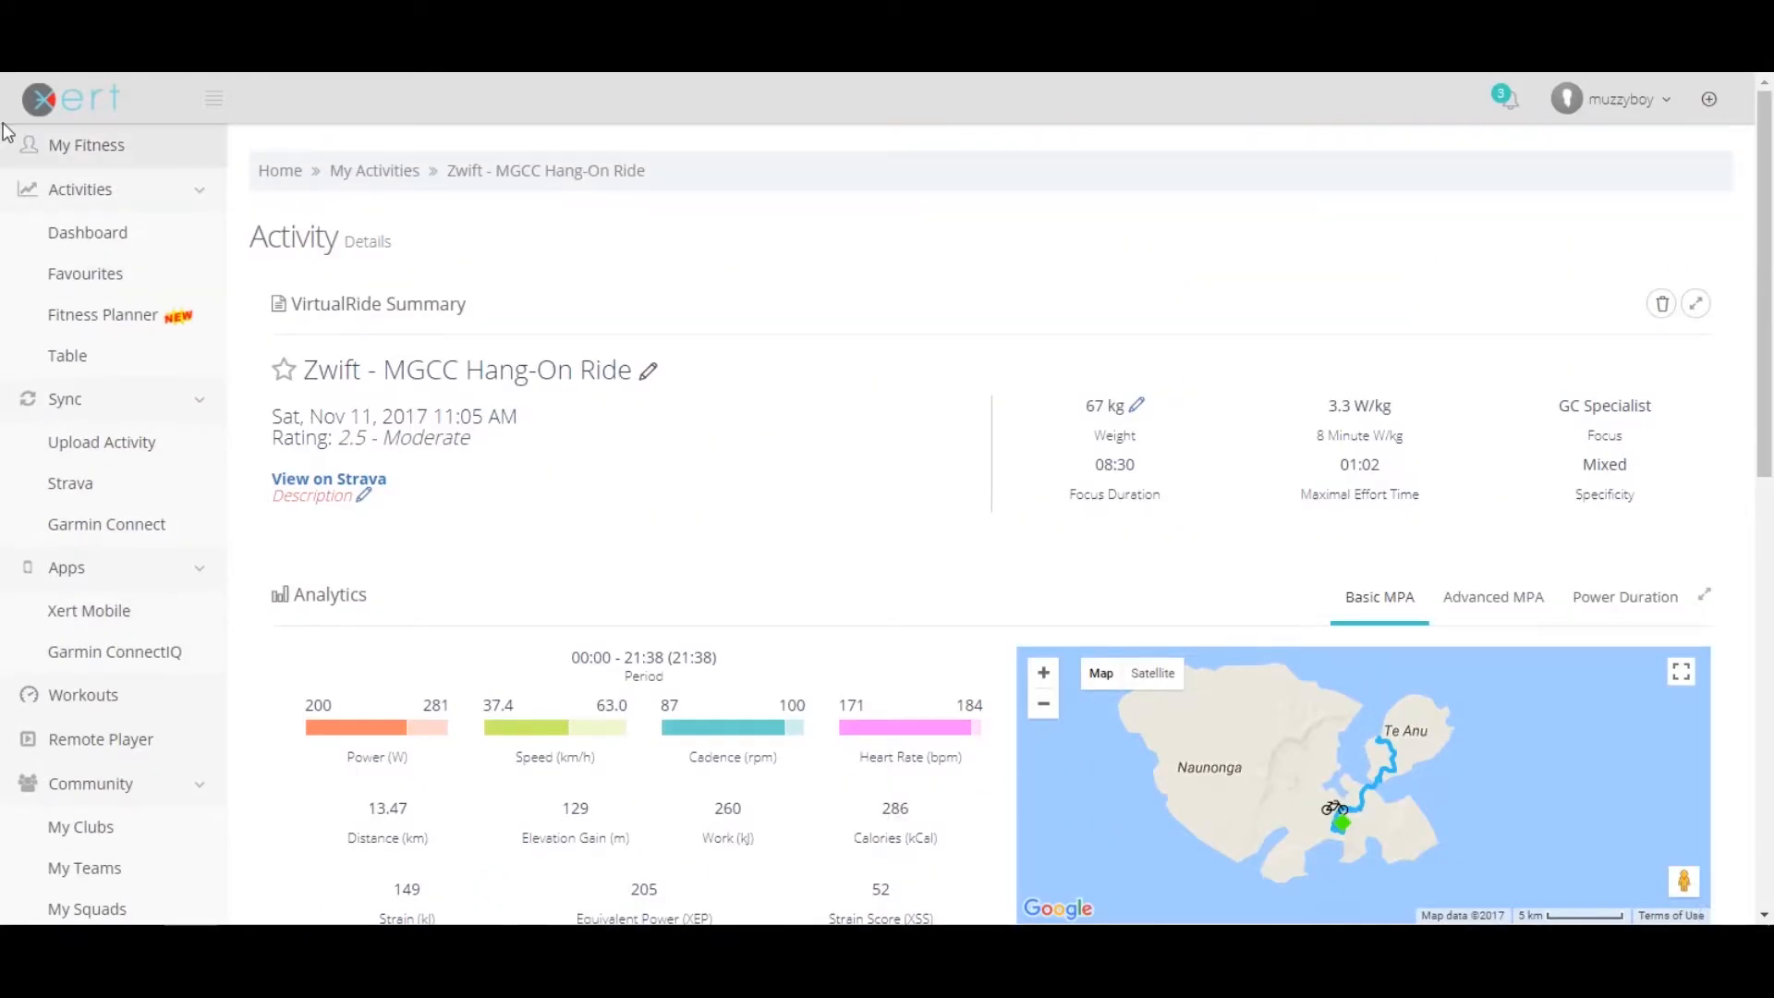
Show My Fitness with GC Specialist status, 202 W threshold power and year-to-date statistics
click(87, 144)
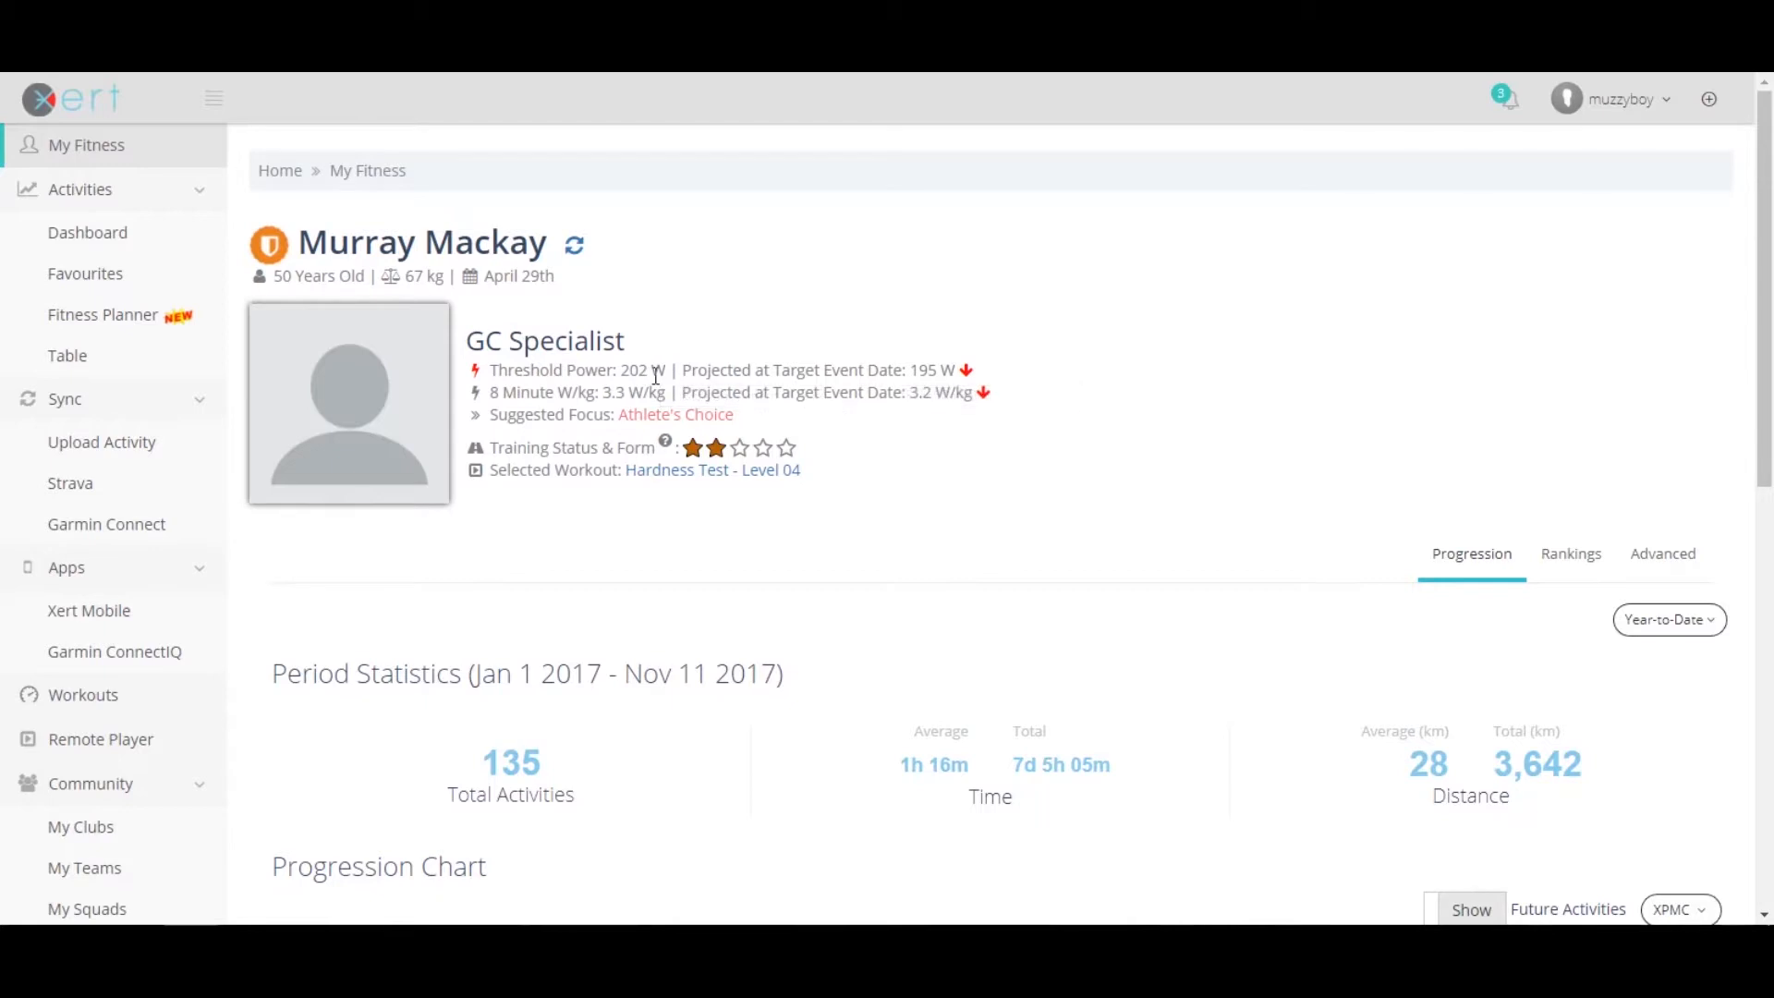
mouse_move(634, 370)
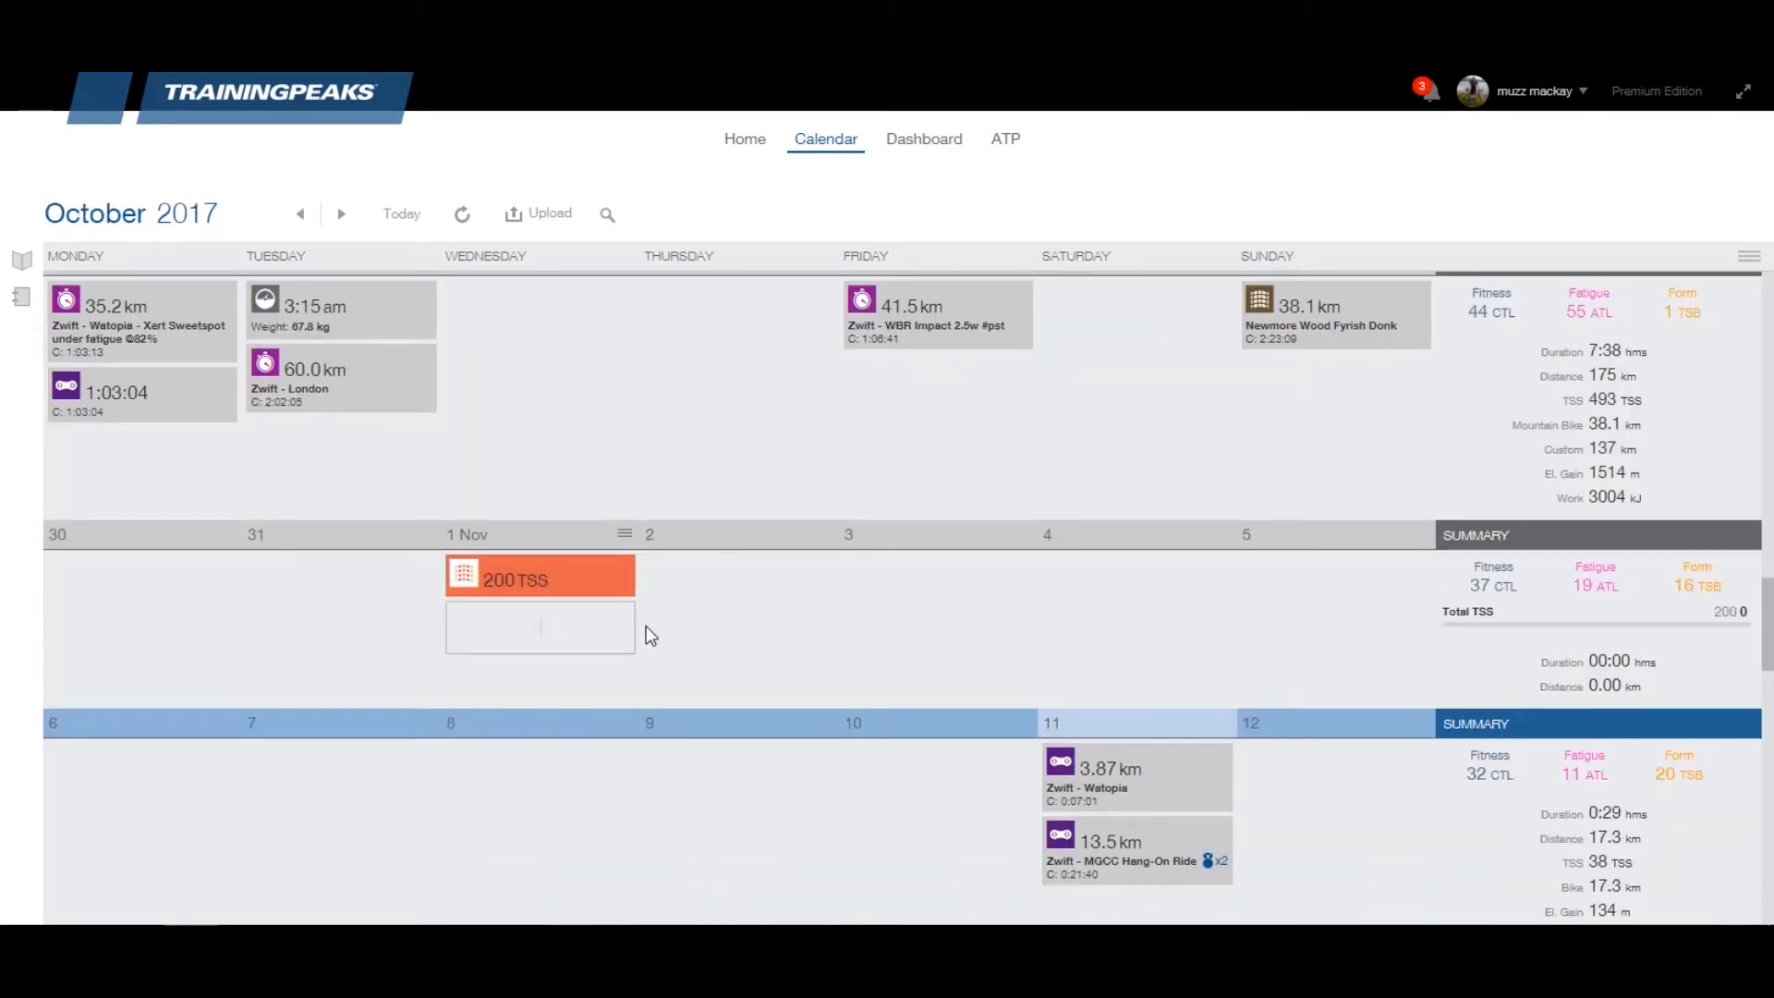
Browse back through October and September, then return to the 11 November week
scroll(down, 3)
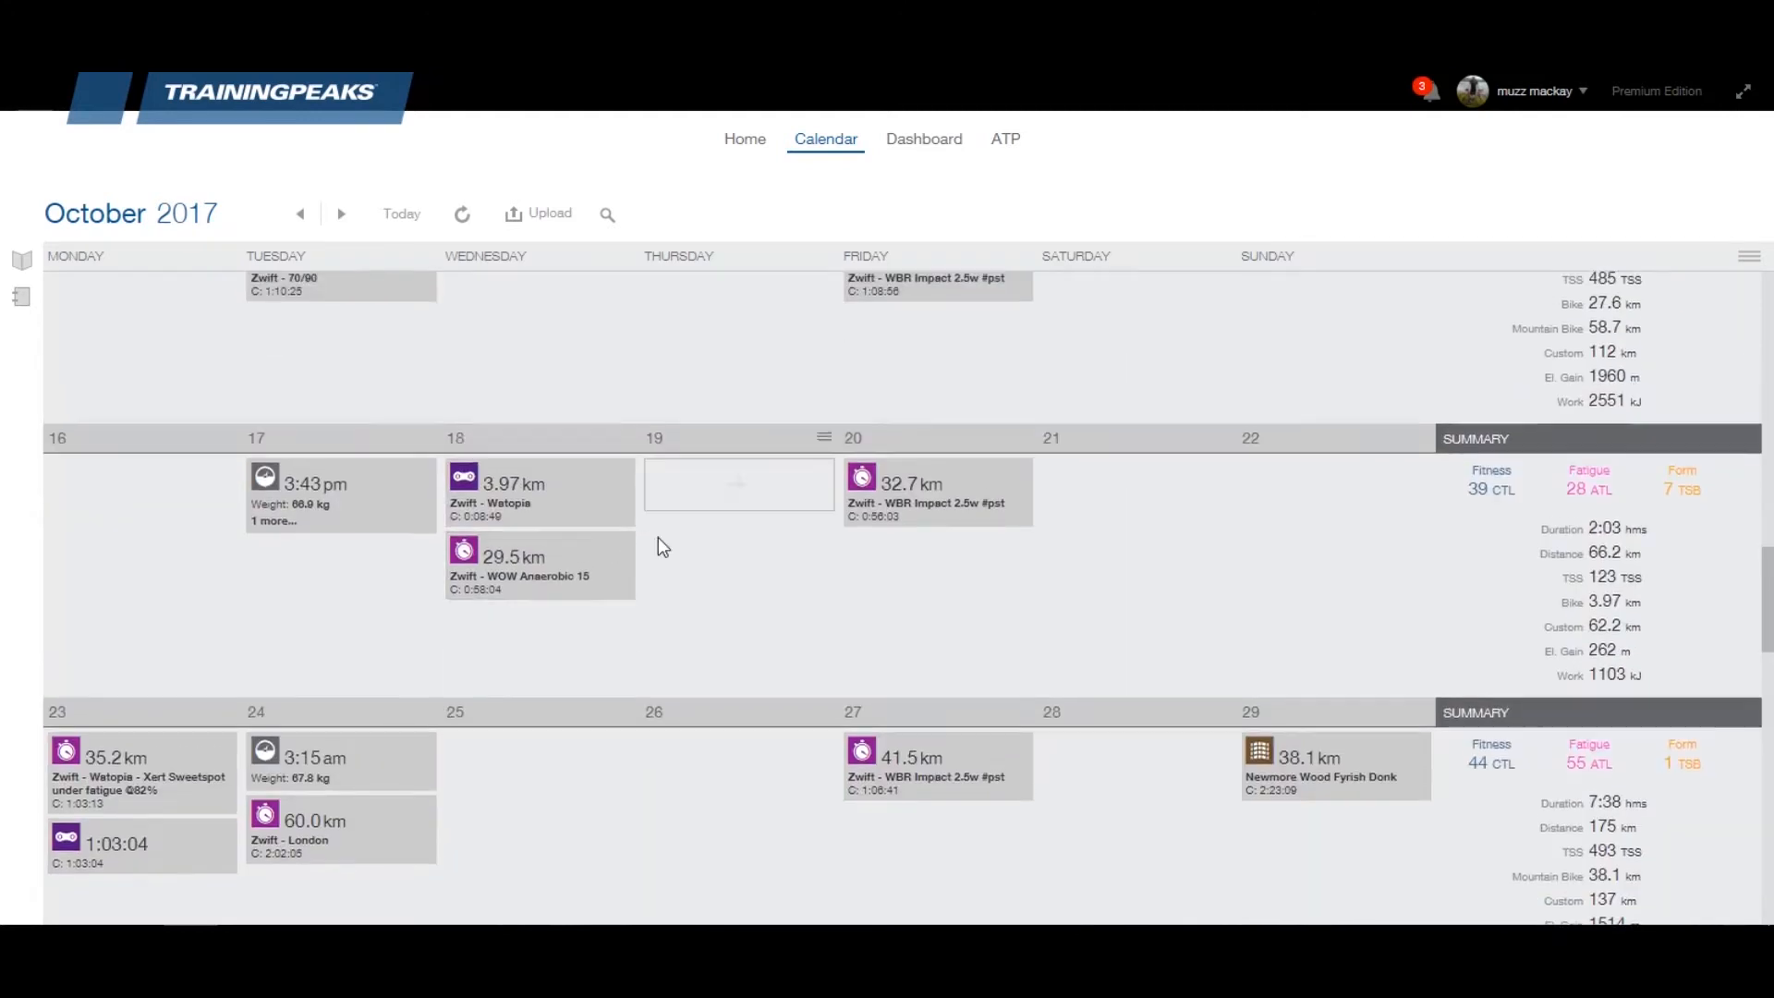
click(300, 215)
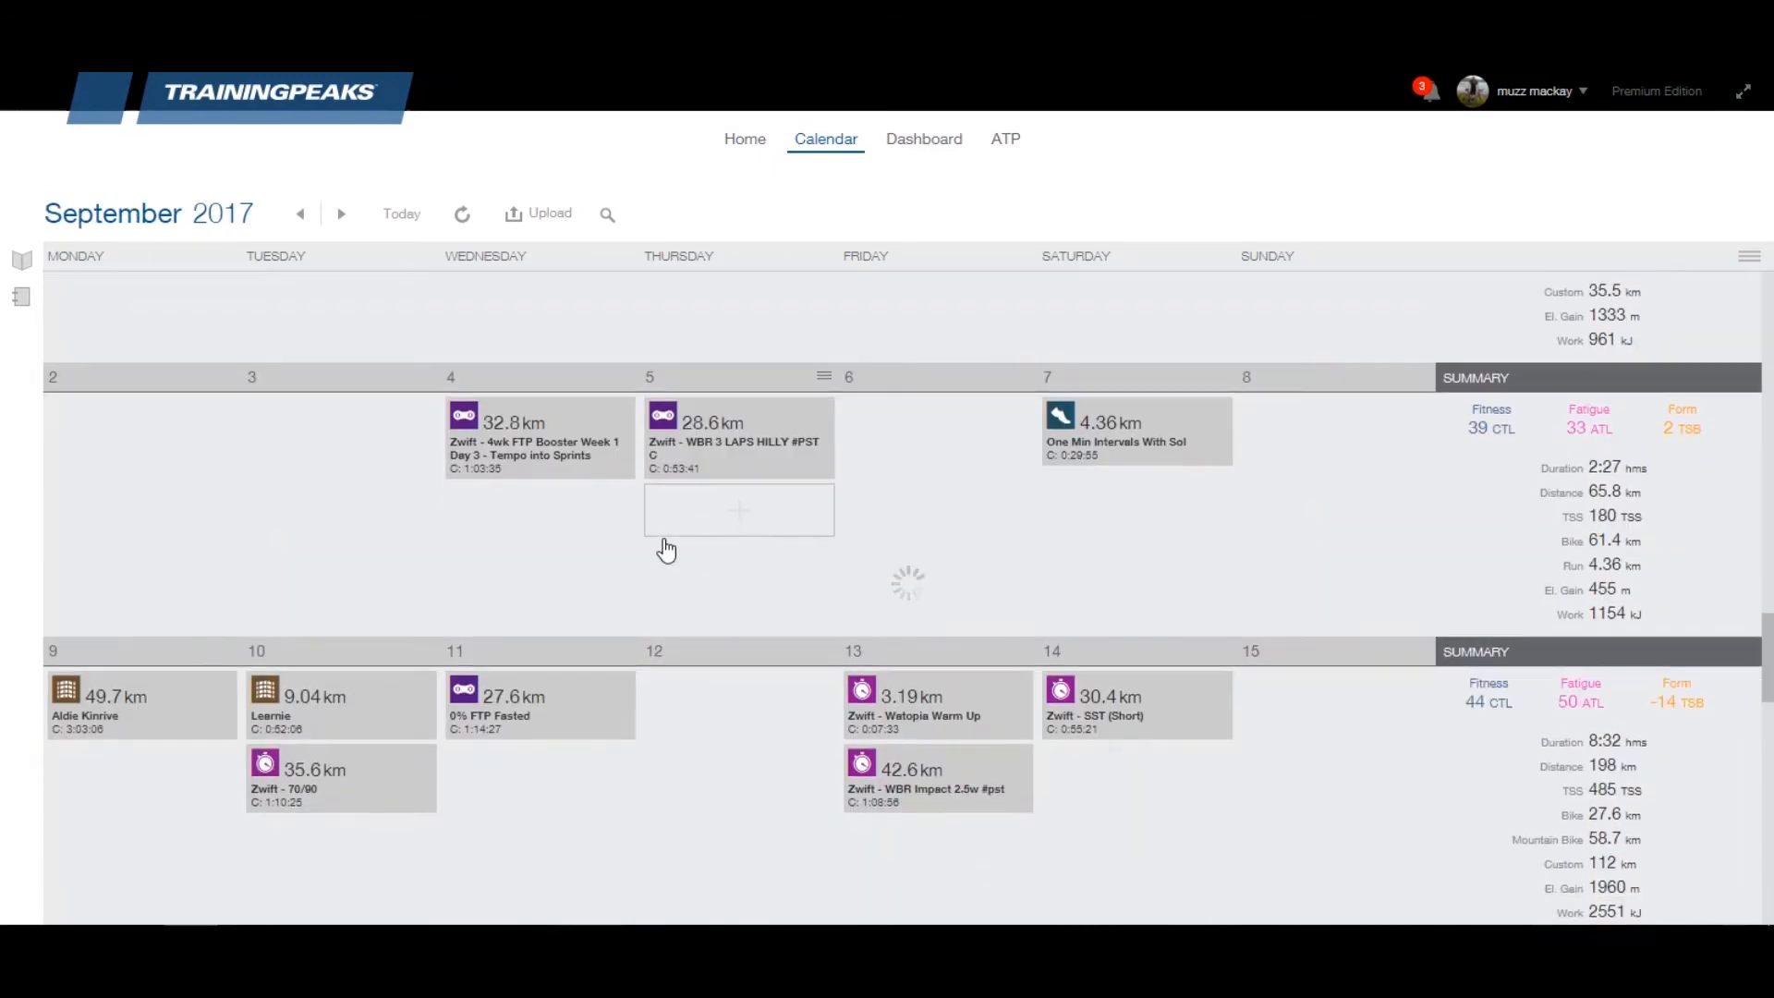
click(340, 212)
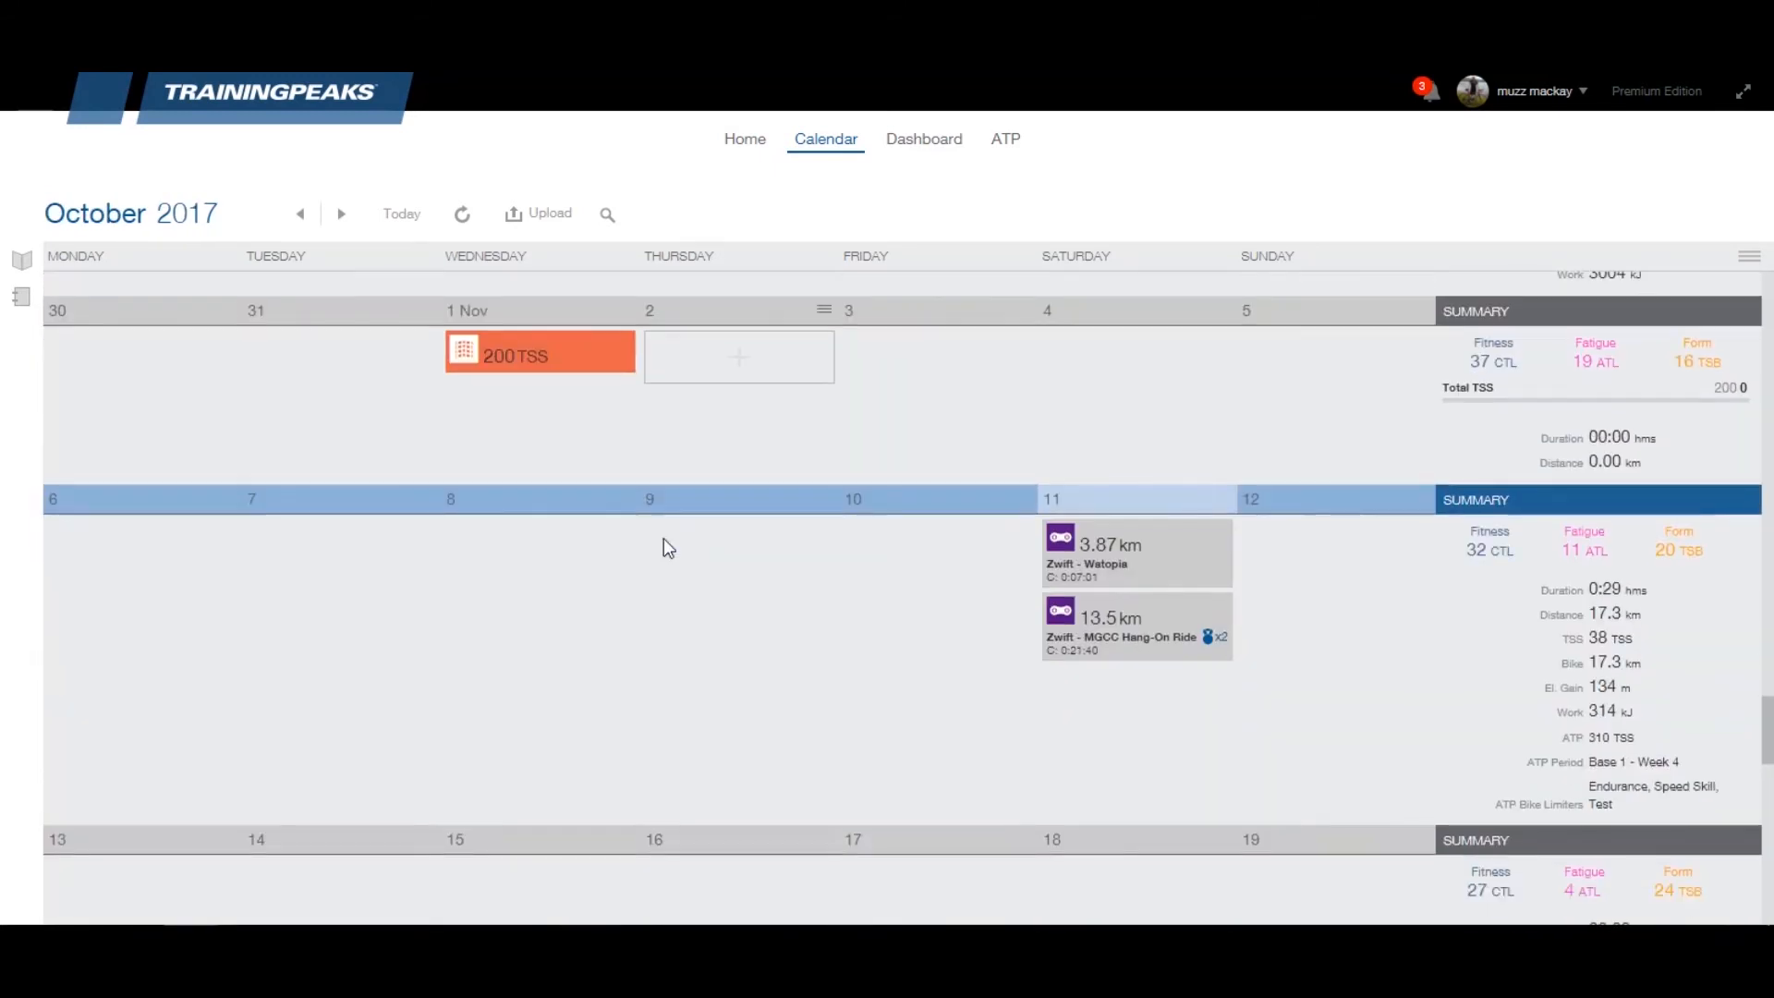